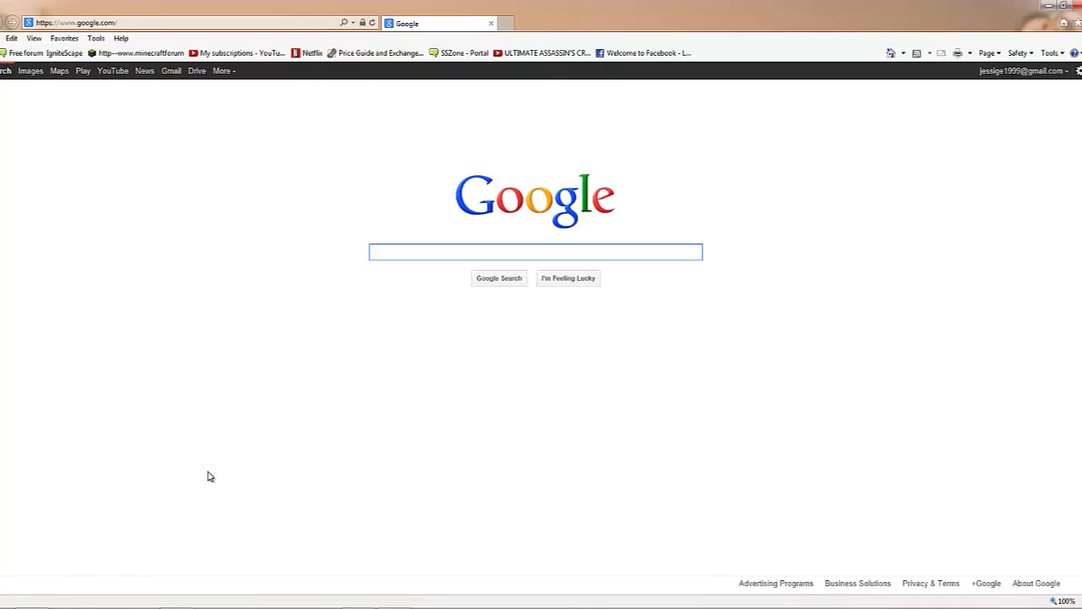
pyautogui.moveTo(297, 472)
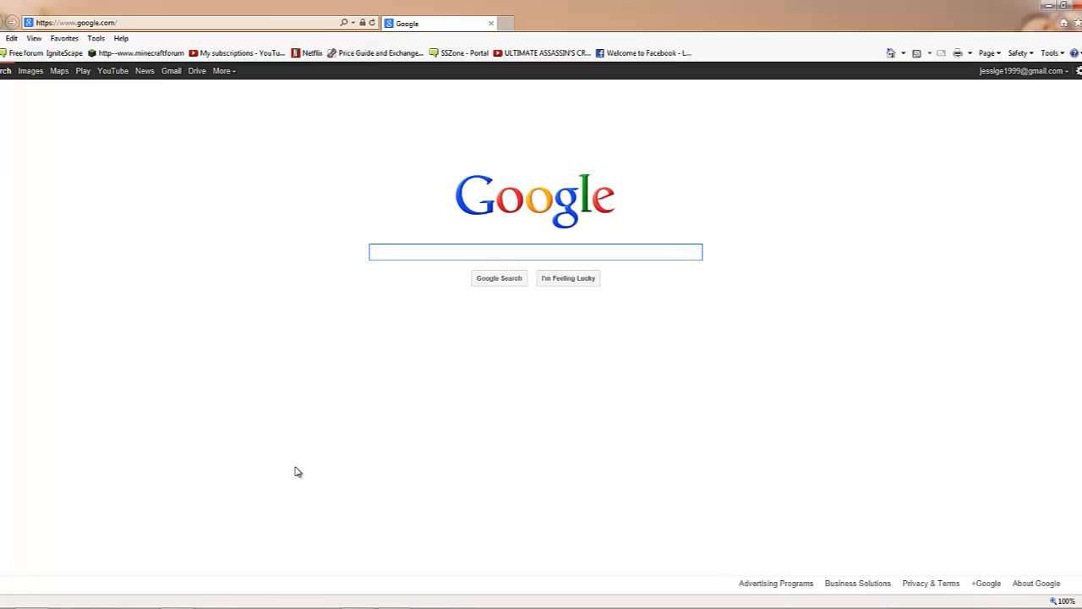
# Step: Search Google for 'minecraft forge' and reach the Forge forum's file downloads page
pyautogui.write('minecra')
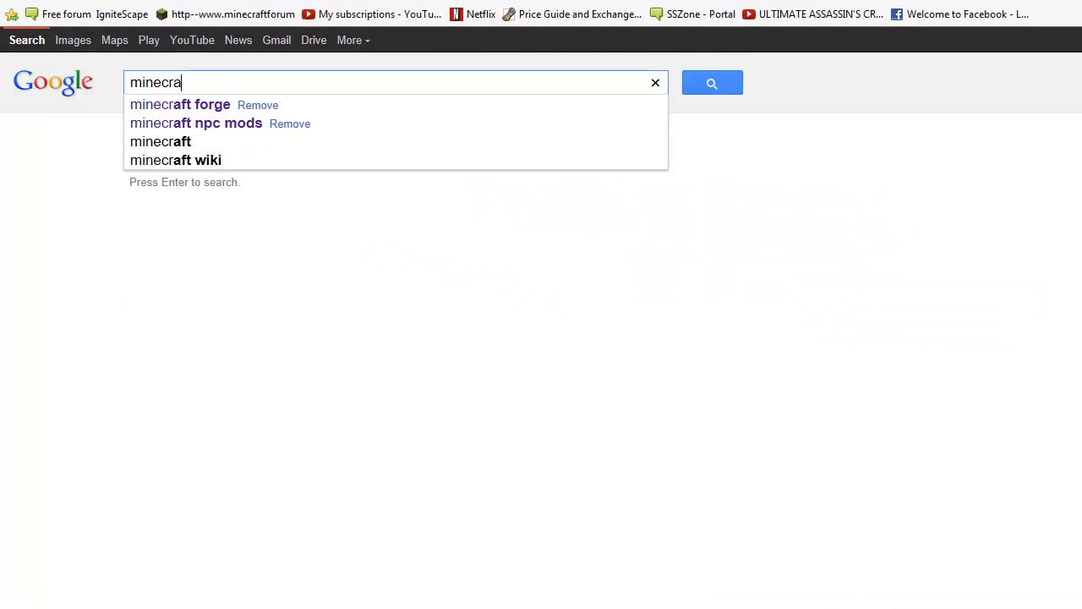
pyautogui.click(179, 104)
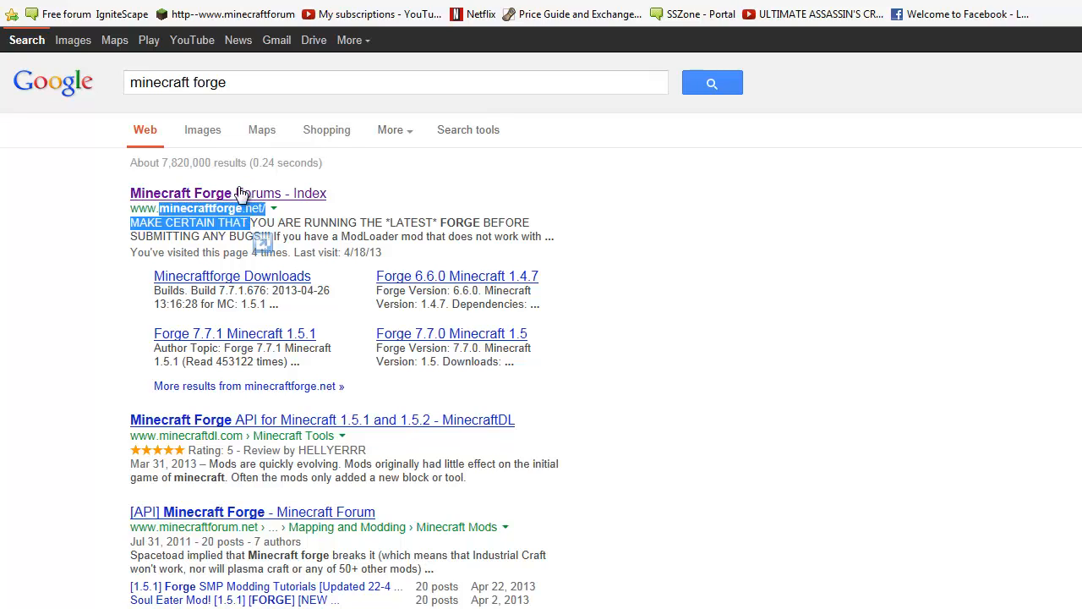
pyautogui.click(228, 193)
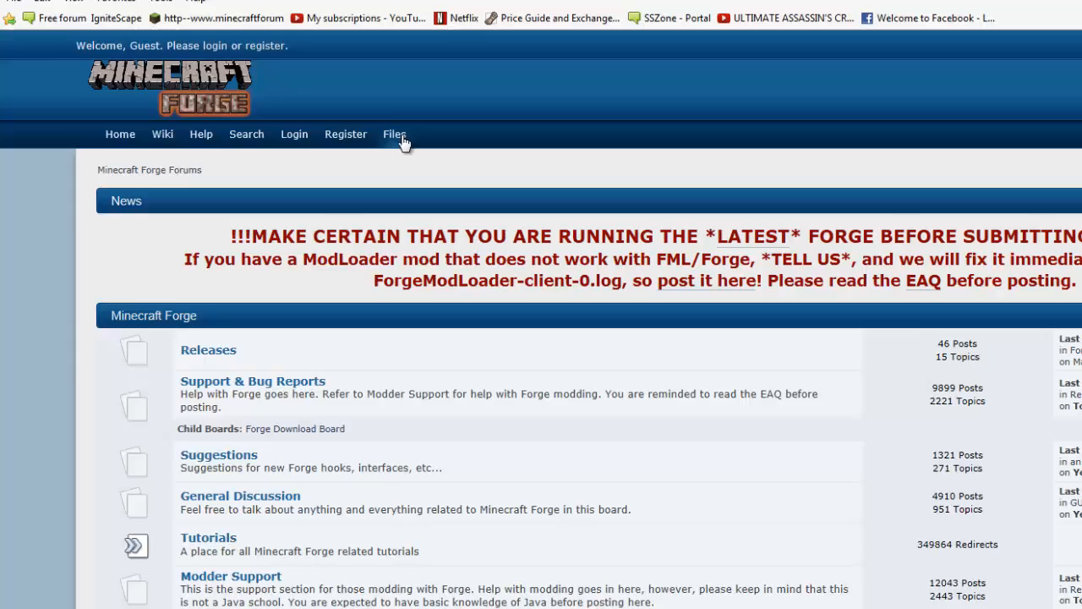
pyautogui.click(394, 133)
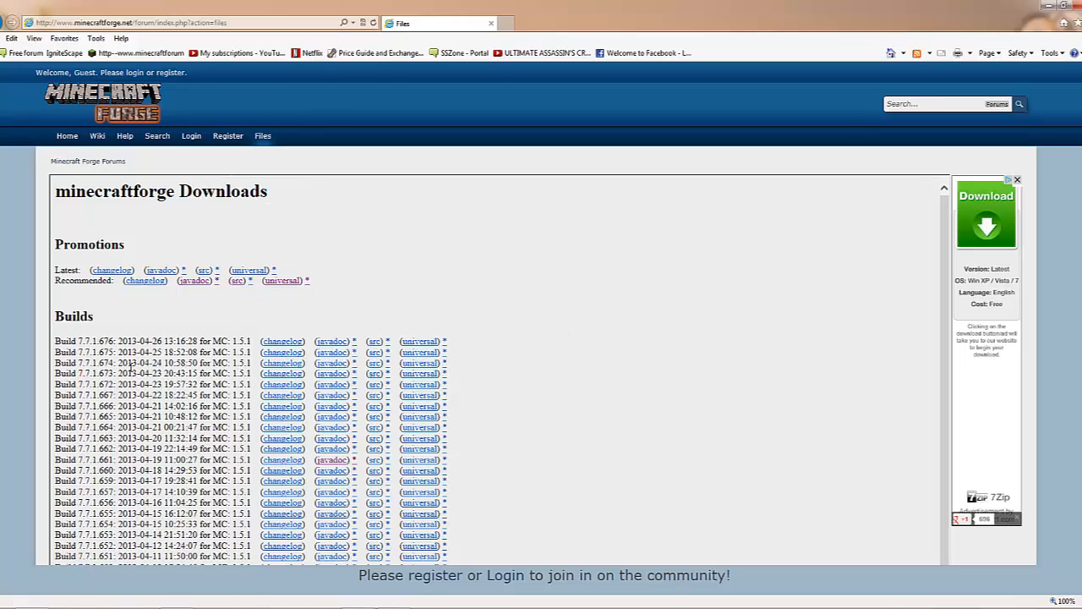
pyautogui.doubleClick(70, 280)
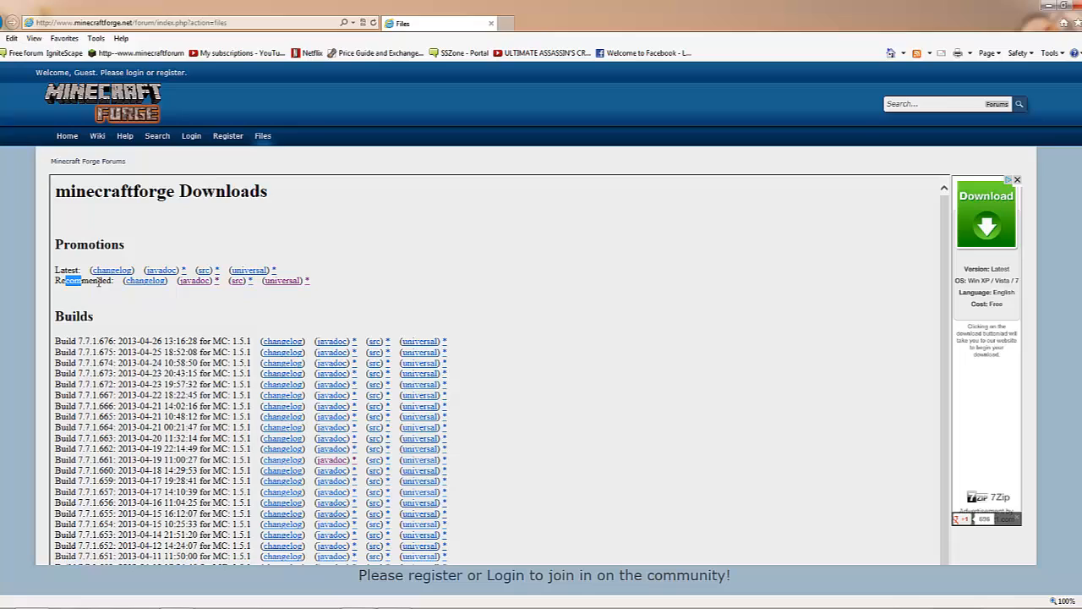
pyautogui.moveTo(194, 280)
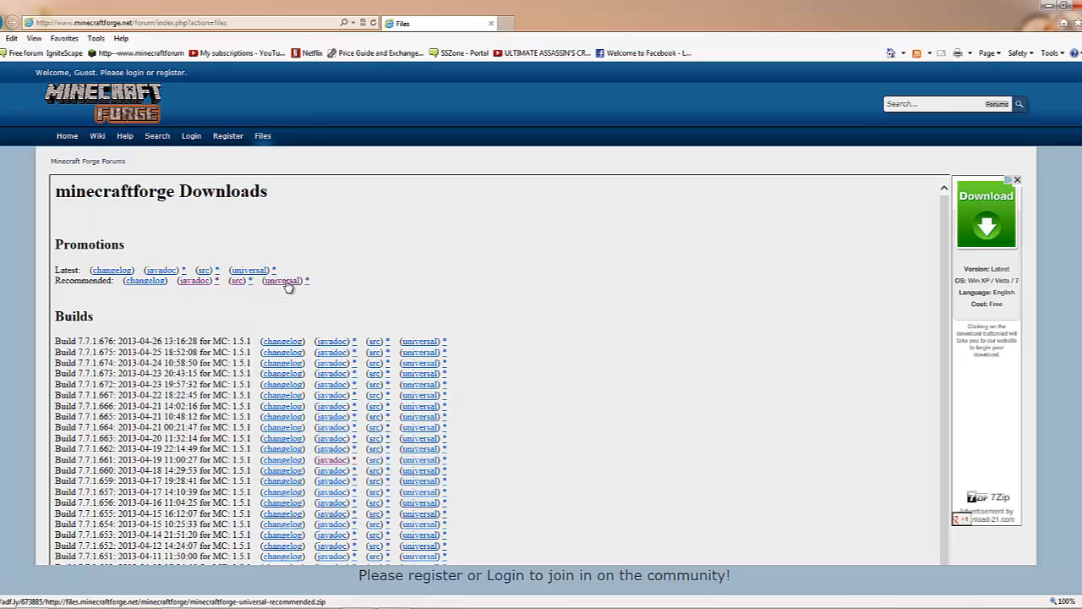
# Step: Follow the recommended universal Forge link past the adf.ly continue and skip-ad pages
pyautogui.click(281, 280)
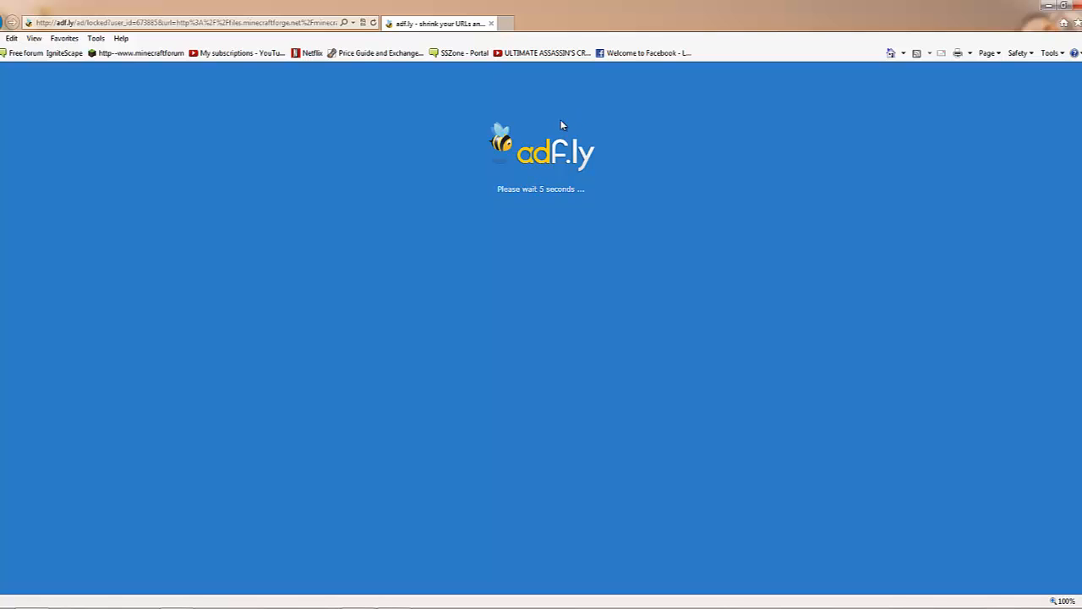
pyautogui.moveTo(539, 139)
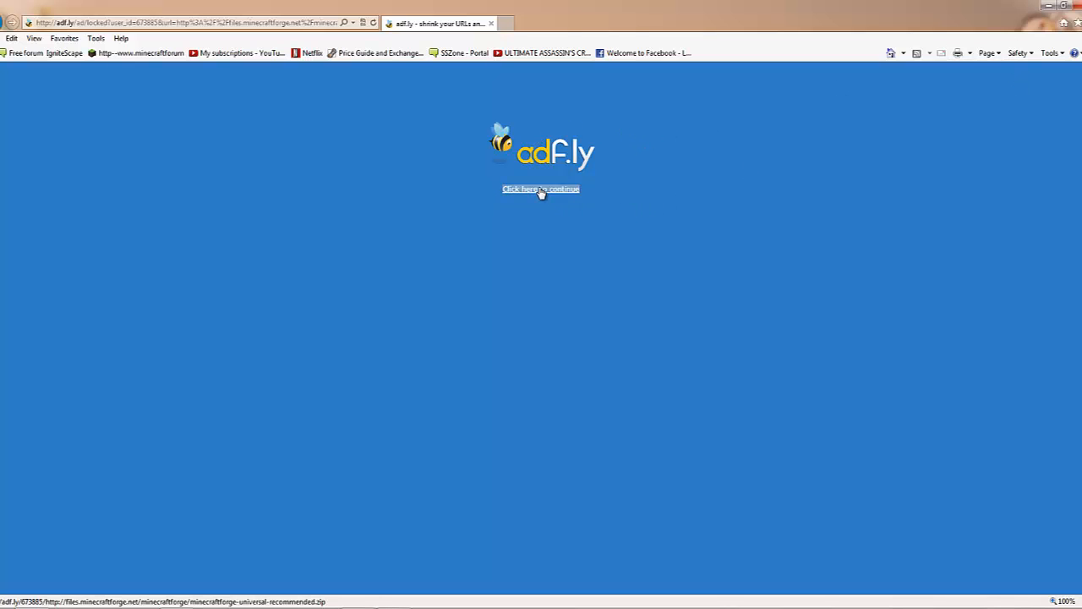
pyautogui.click(540, 188)
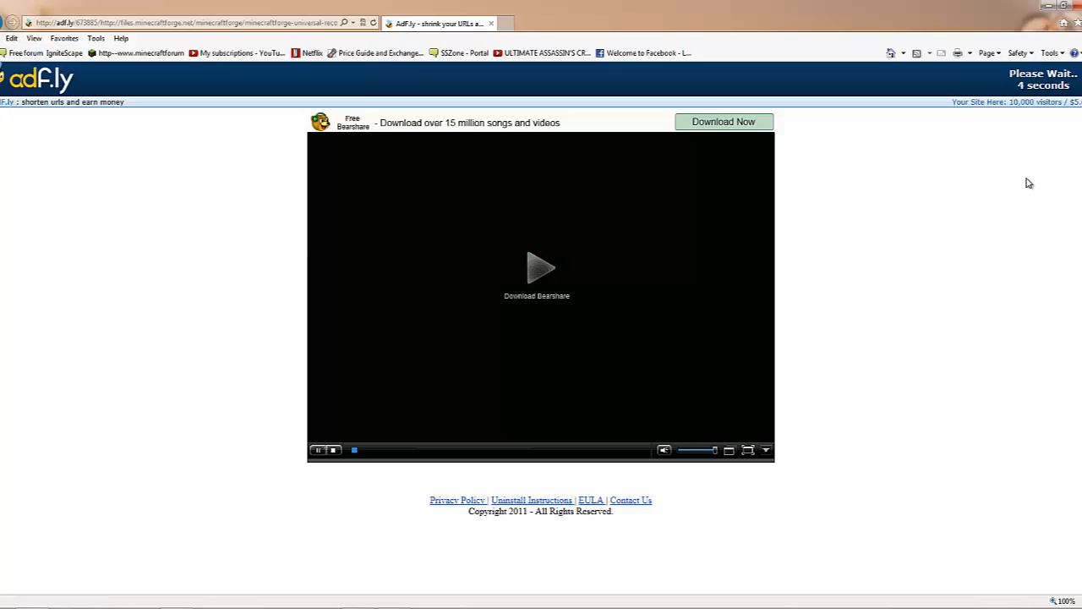
pyautogui.moveTo(1038, 114)
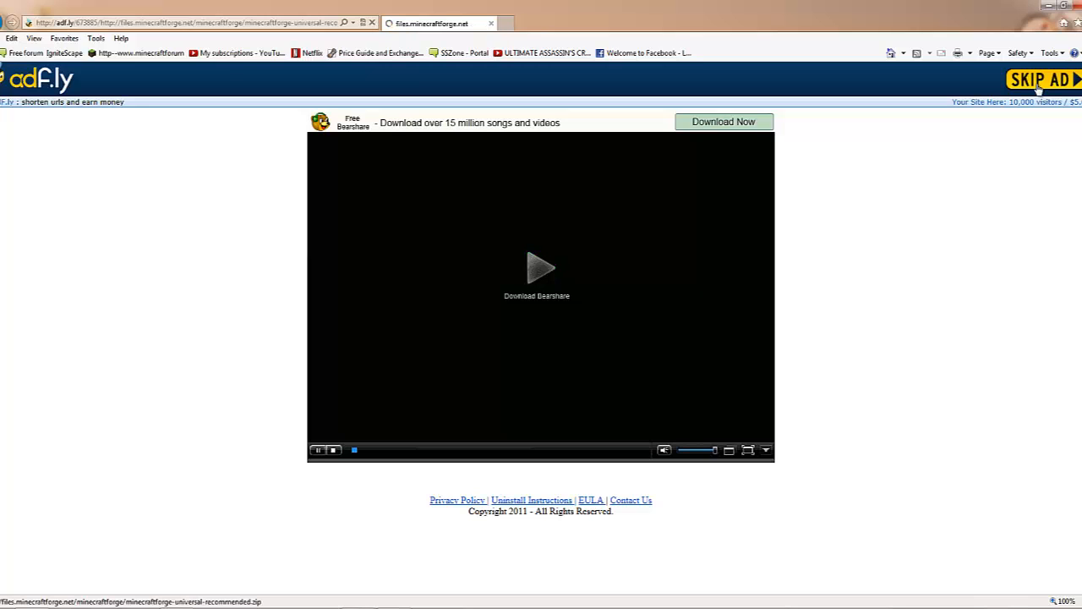
pyautogui.click(1044, 78)
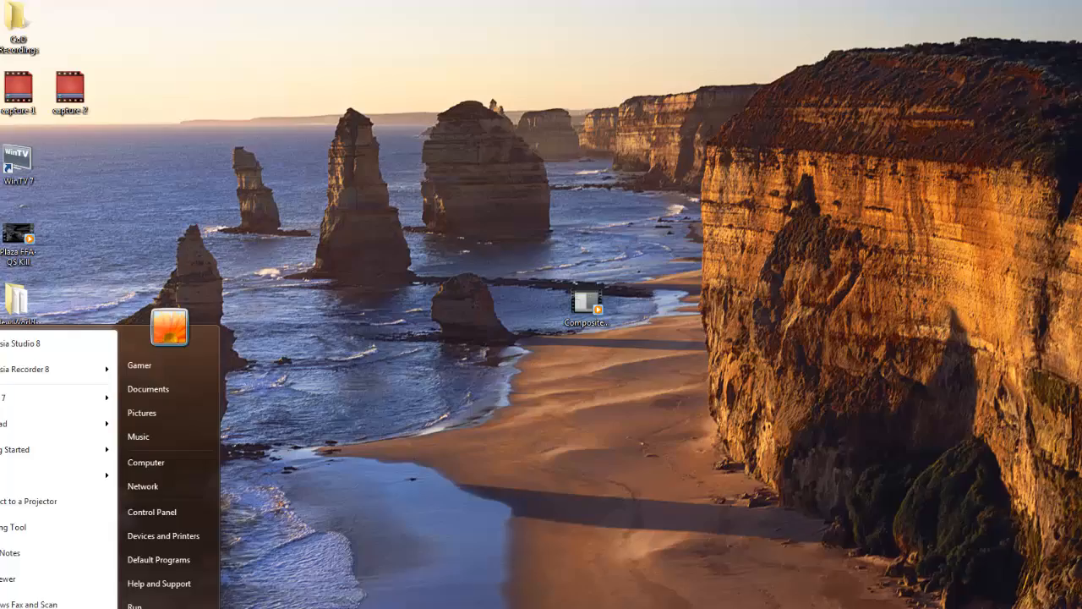
# Step: Open the minecraftforge-universal 1.5.1 zip from the Downloads folder
pyautogui.click(145, 462)
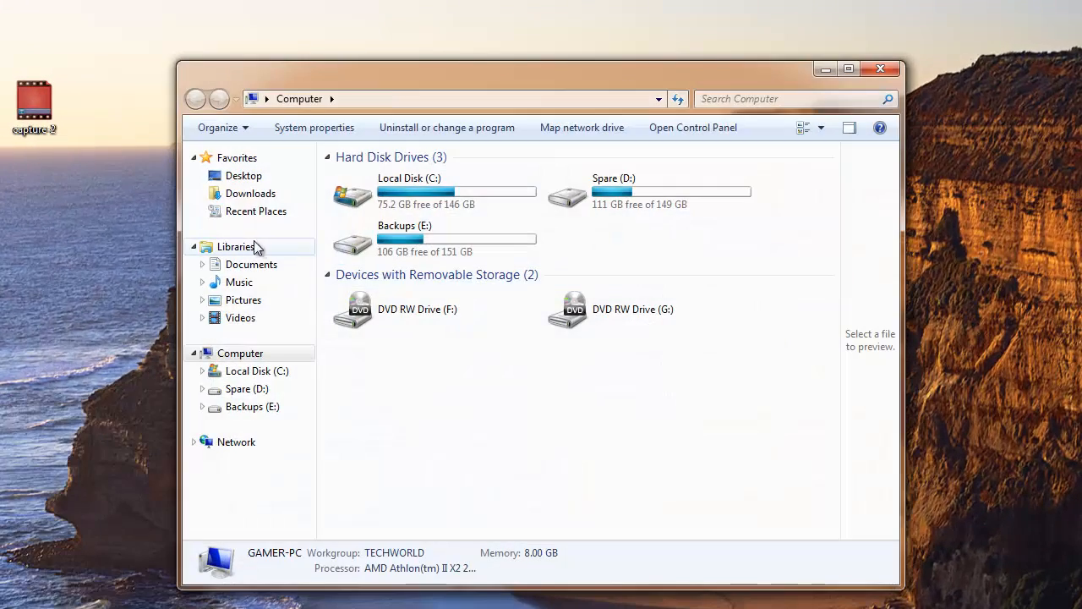
pyautogui.click(250, 193)
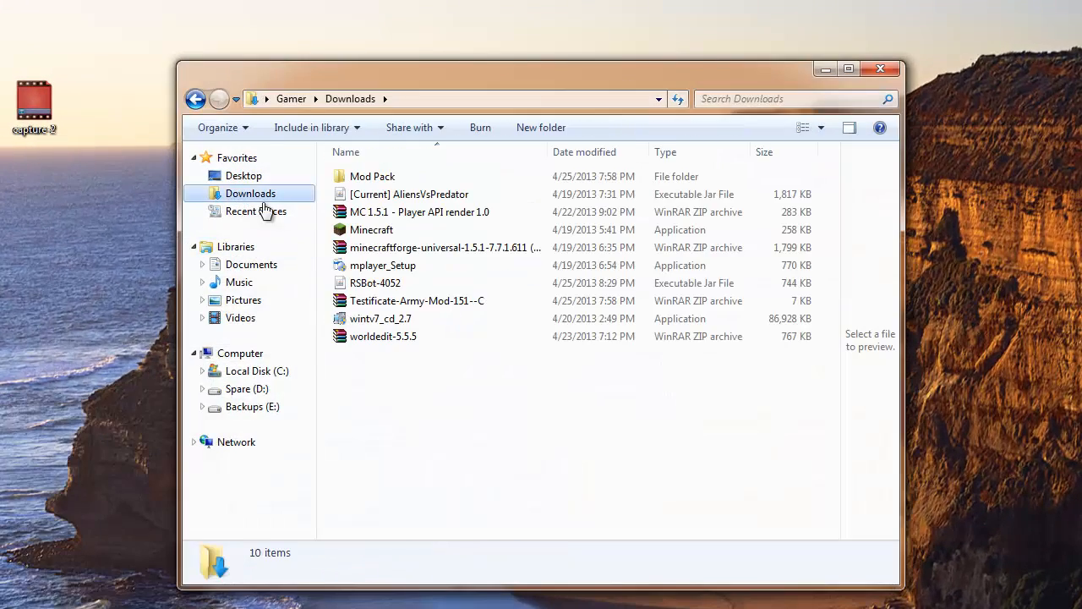
pyautogui.click(440, 247)
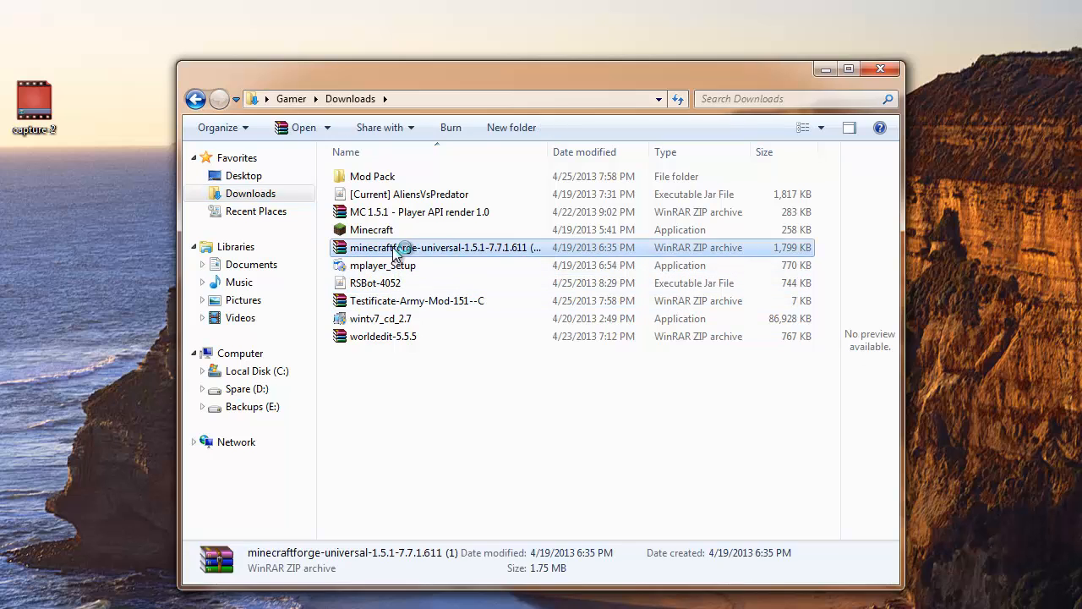
pyautogui.doubleClick(444, 247)
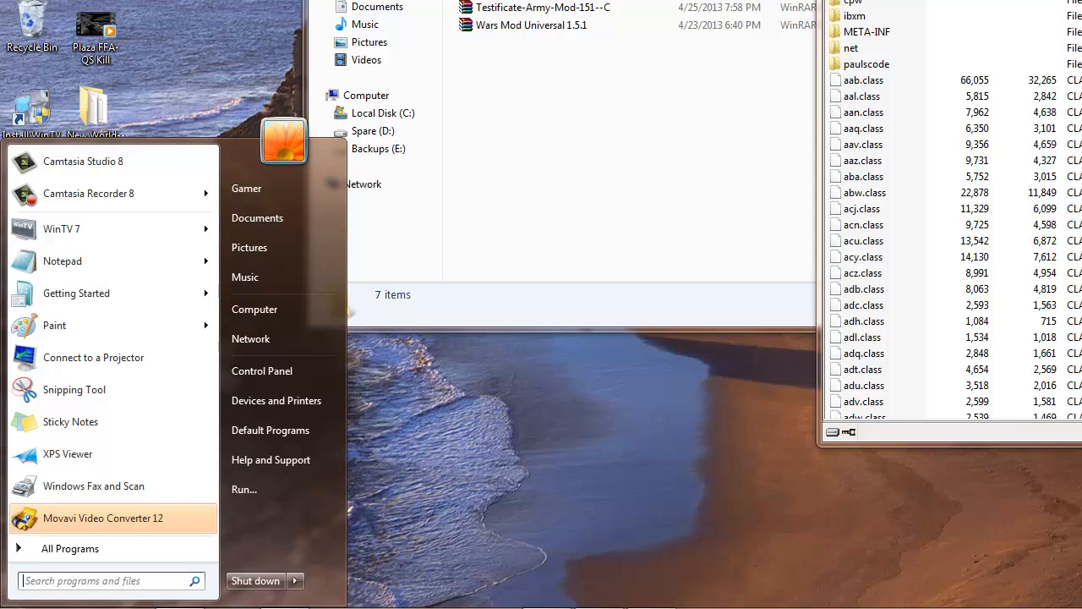
pyautogui.moveTo(270, 460)
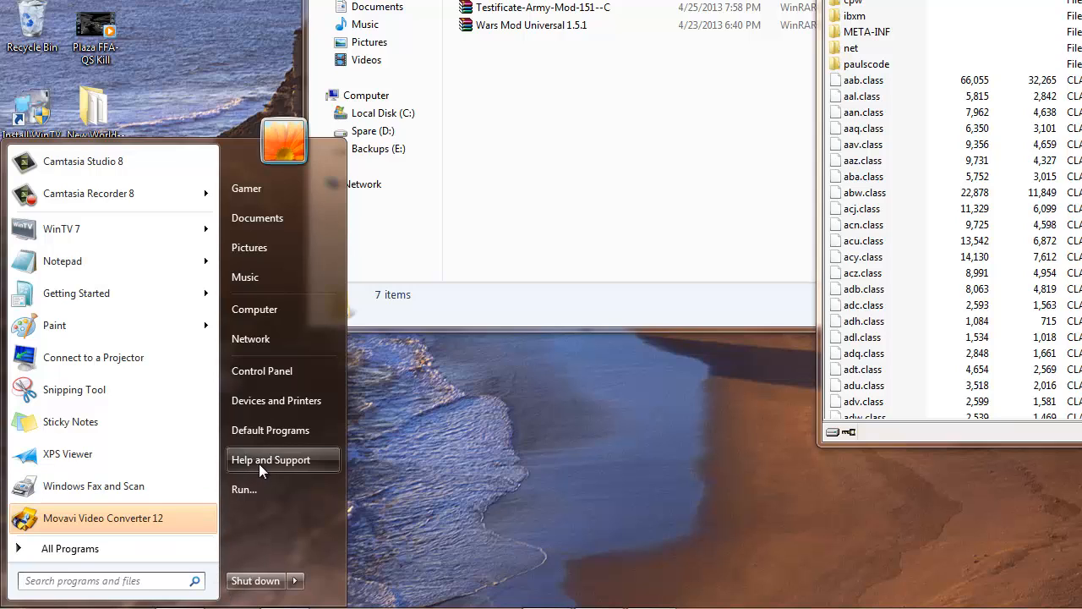
pyautogui.moveTo(271, 550)
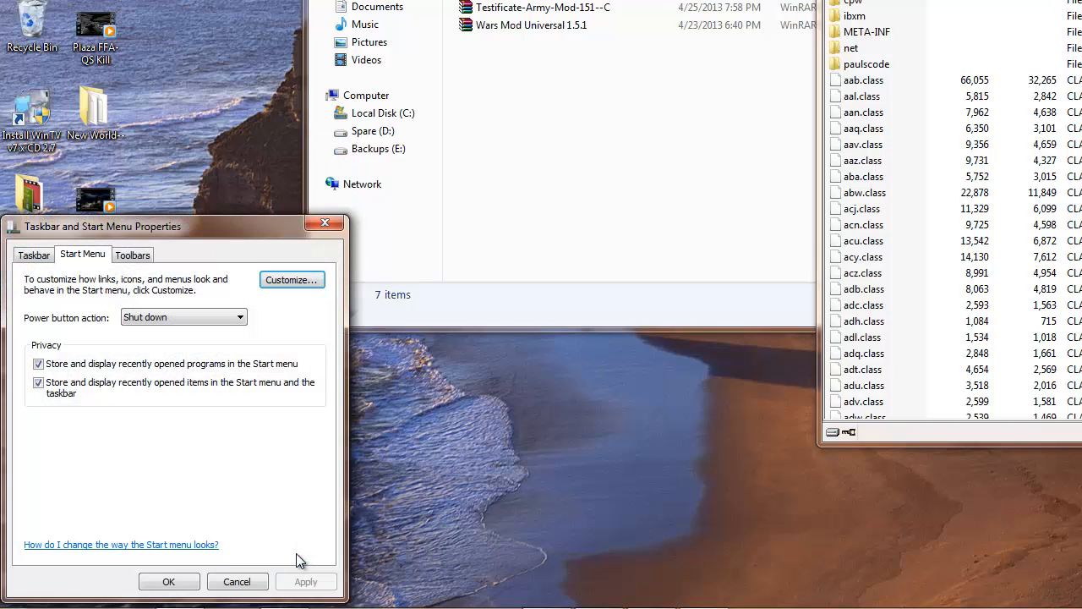
# Step: Turn on the Run command option in Customize Start Menu and confirm
pyautogui.click(34, 255)
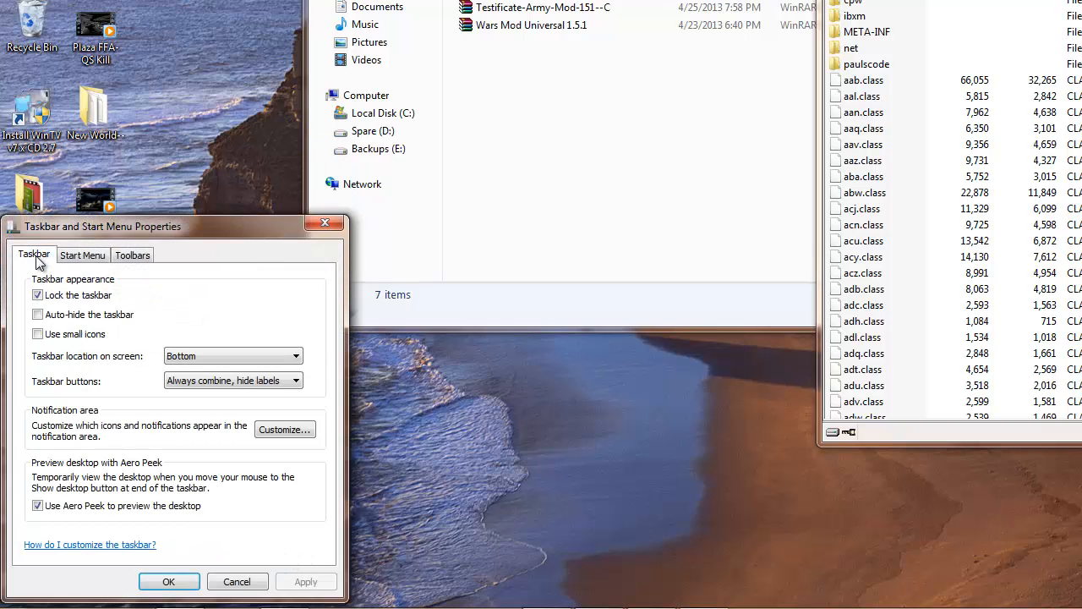
pyautogui.click(82, 254)
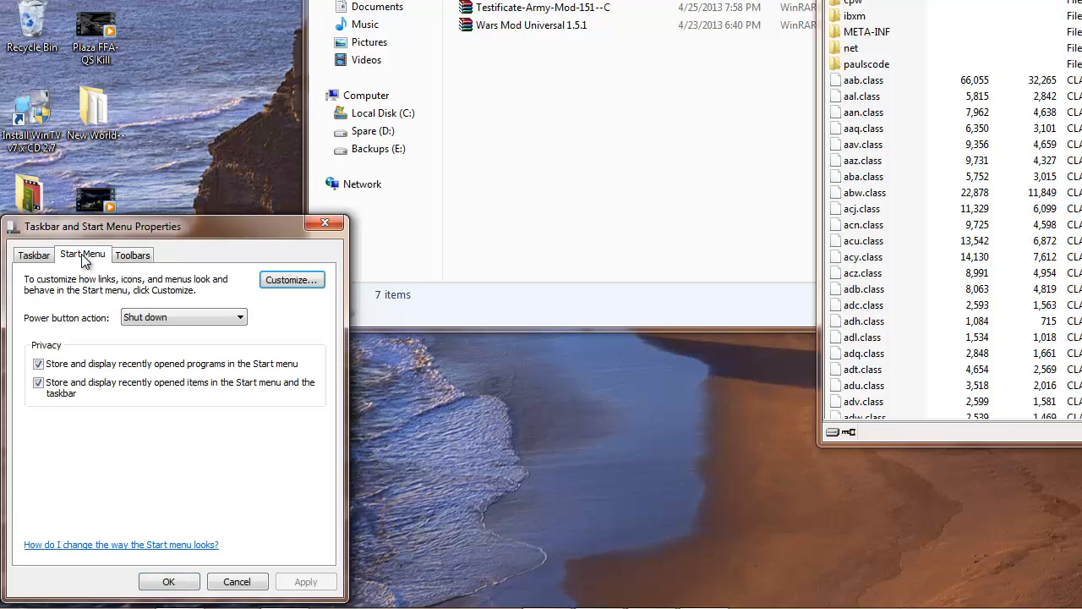
pyautogui.click(290, 279)
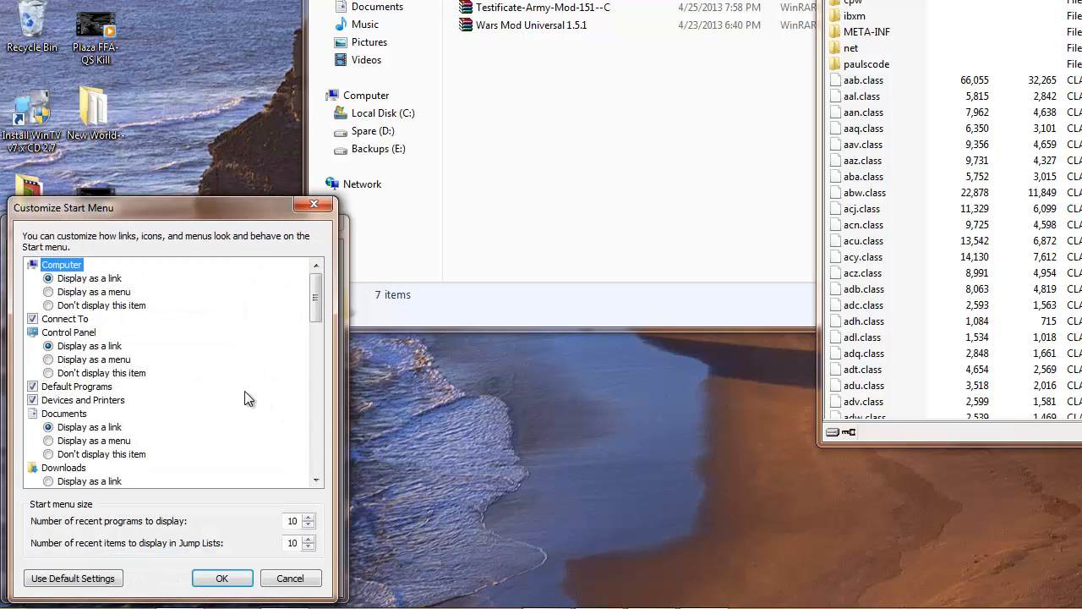
pyautogui.scroll(-3)
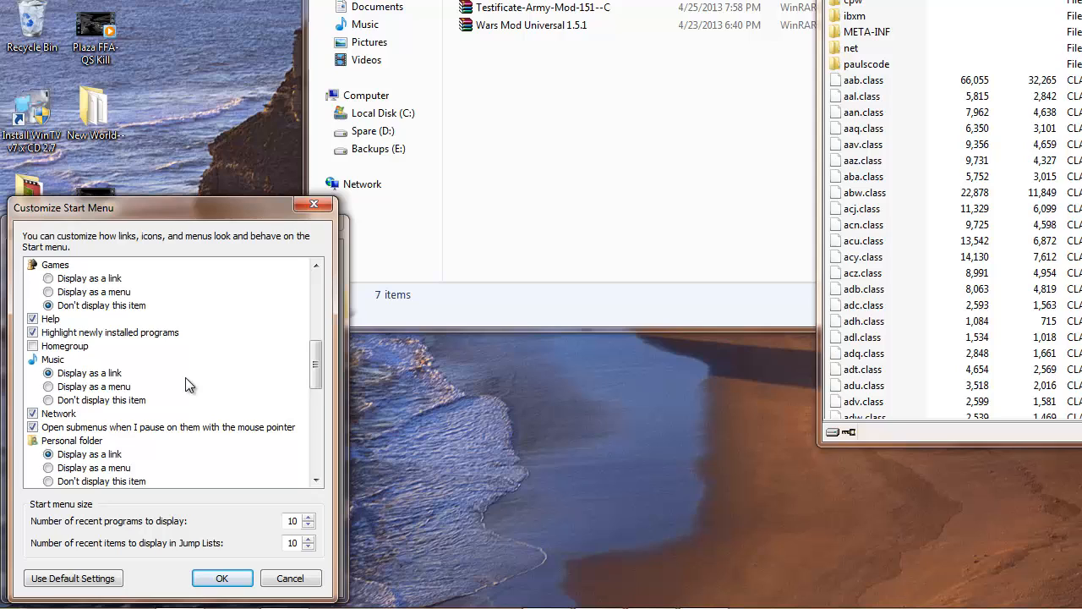
pyautogui.scroll(-3)
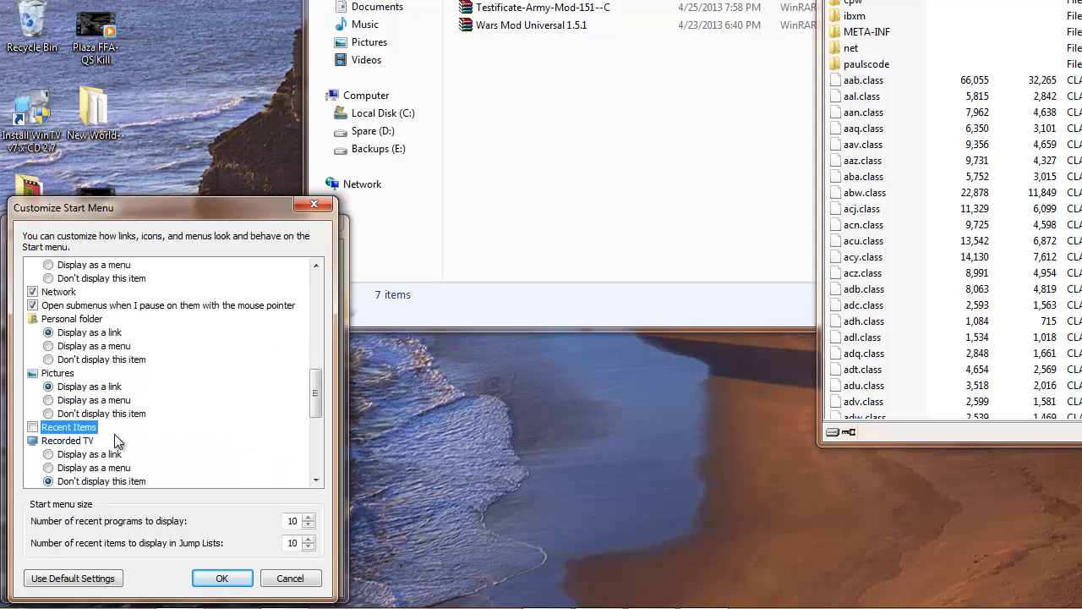
pyautogui.scroll(-3)
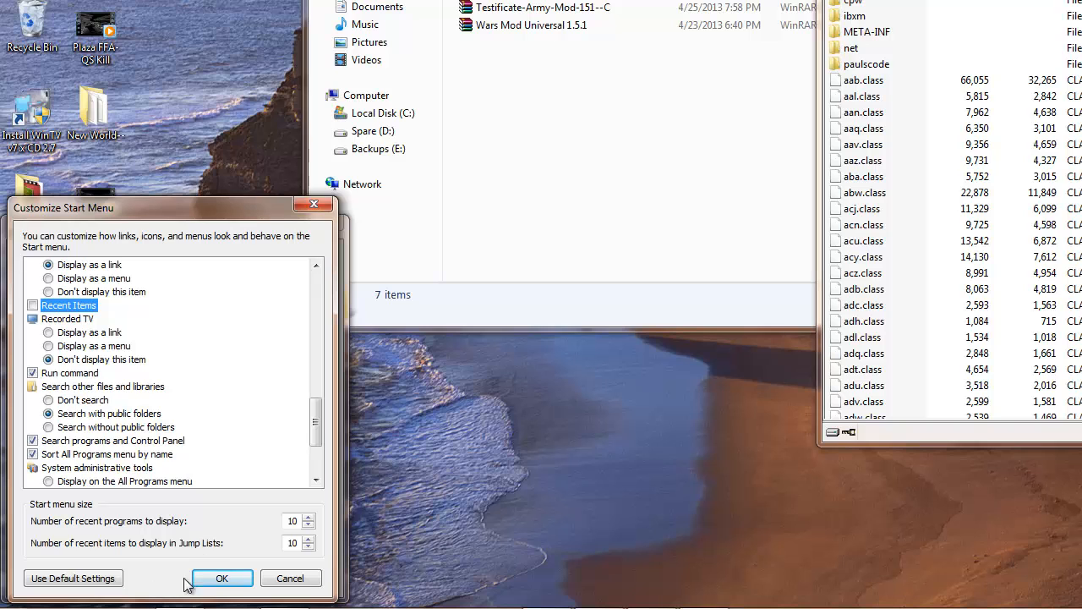
pyautogui.click(221, 577)
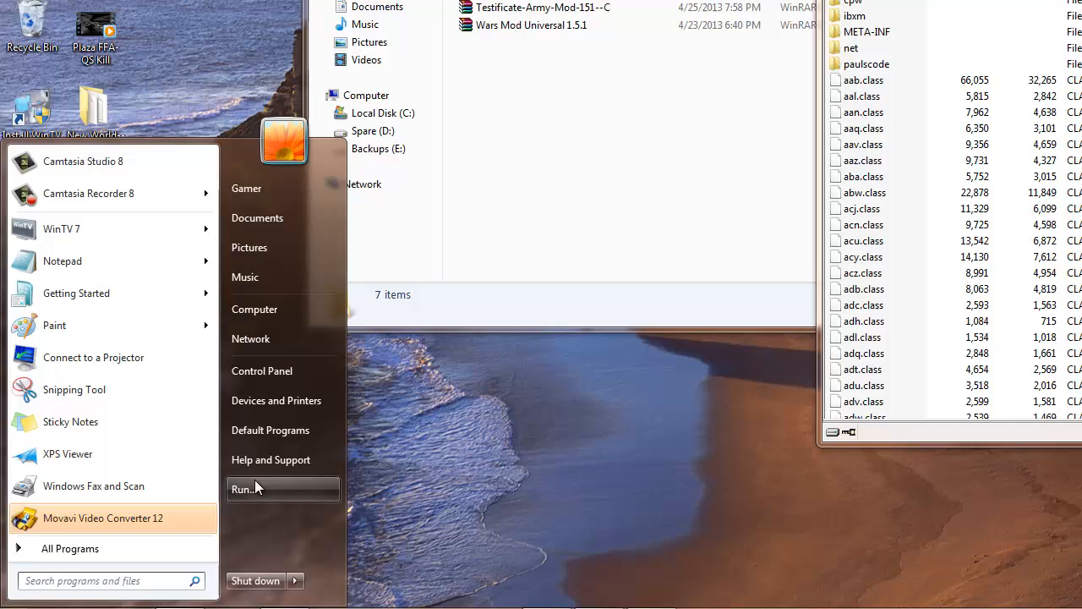
# Step: Use Run to open the %AppData%\.minecraft folder
pyautogui.click(242, 489)
pyautogui.write('C:\\Users\\Gamer\\AppData\\Roaming\\.minecraft')
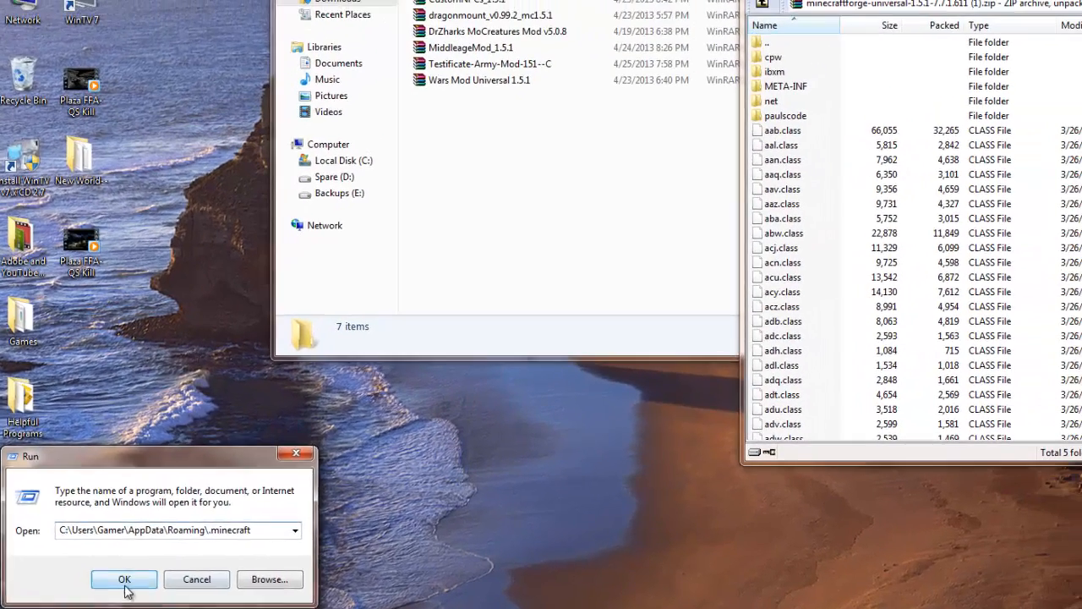
pyautogui.click(124, 579)
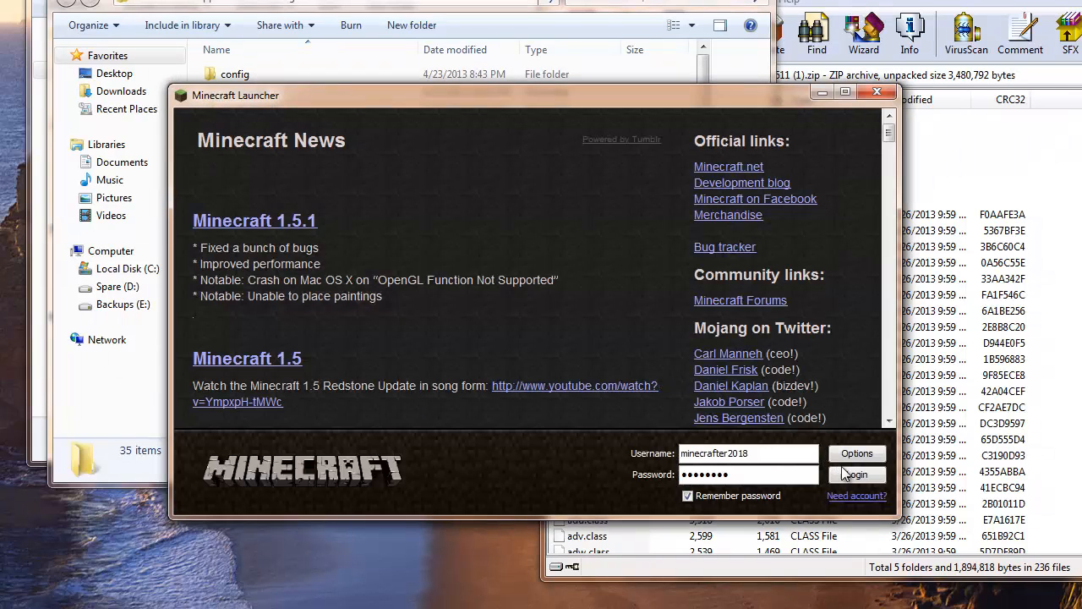
# Step: Log in from the Minecraft Launcher with the entered username and password
pyautogui.click(856, 474)
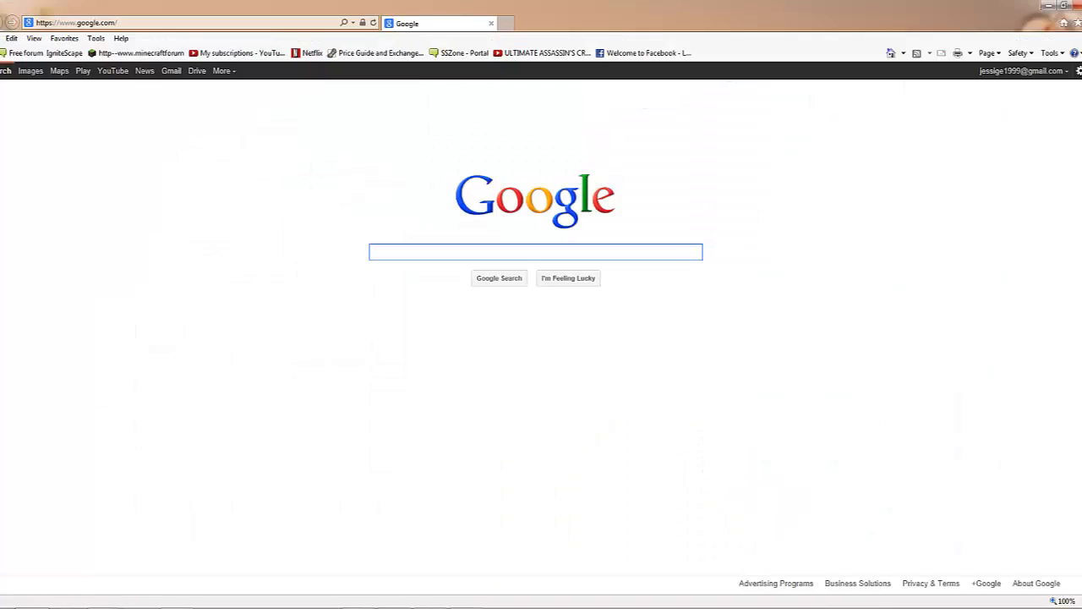
# Step: Search Google for 'winrar' and open the WinRAR 4.20 32-bit download page
pyautogui.write('winrar')
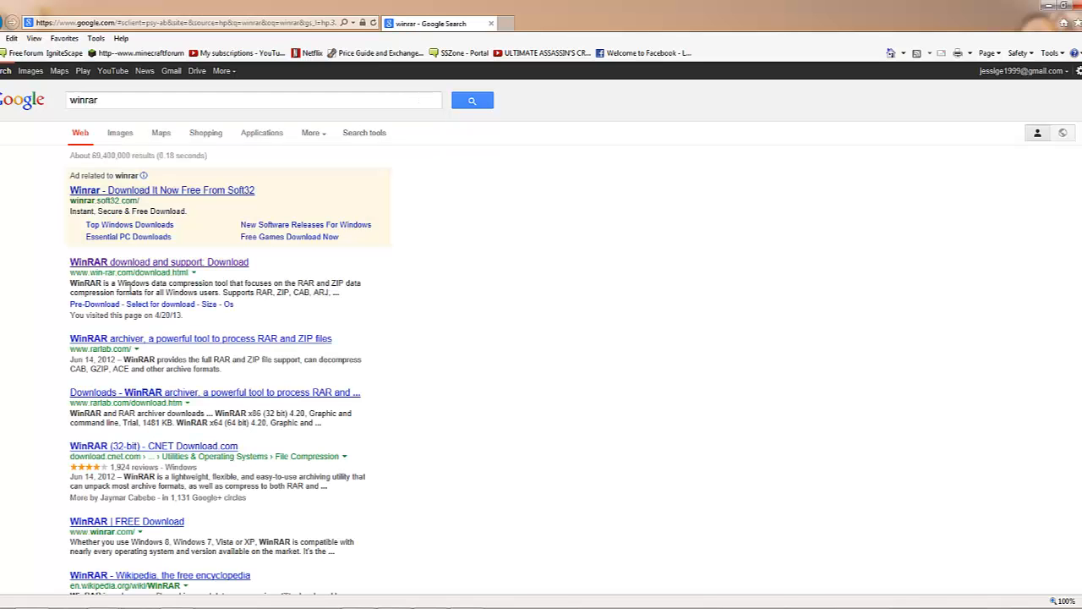
pyautogui.click(159, 261)
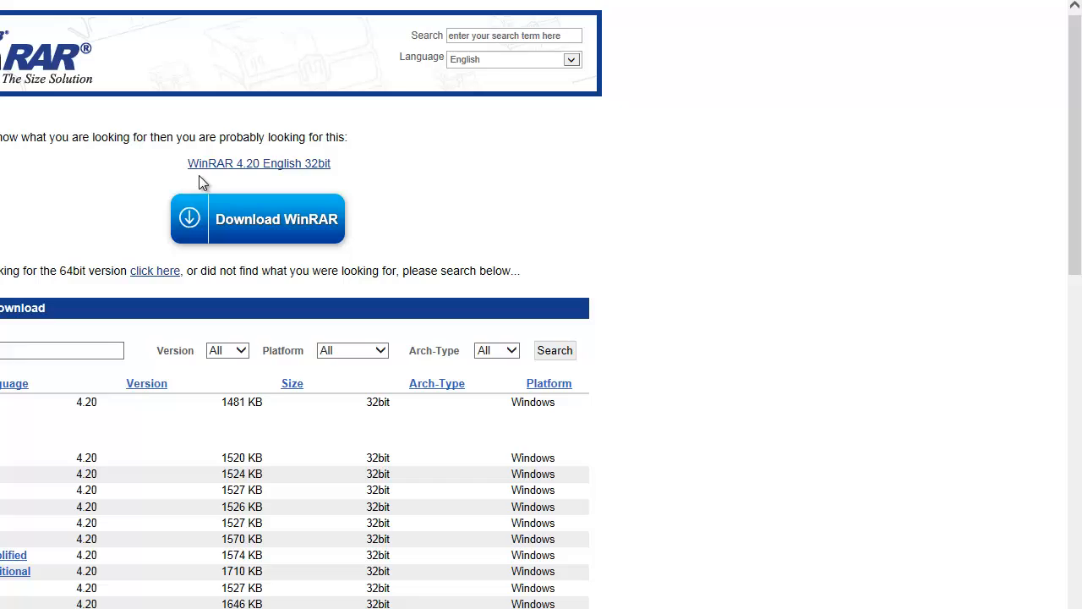
pyautogui.moveTo(241, 177)
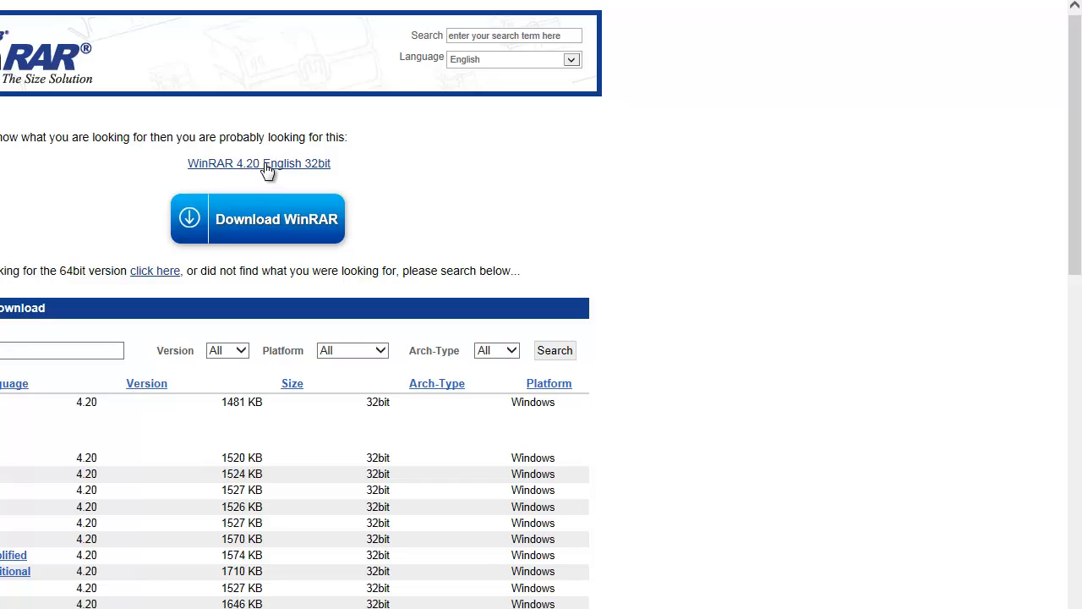
pyautogui.moveTo(174, 423)
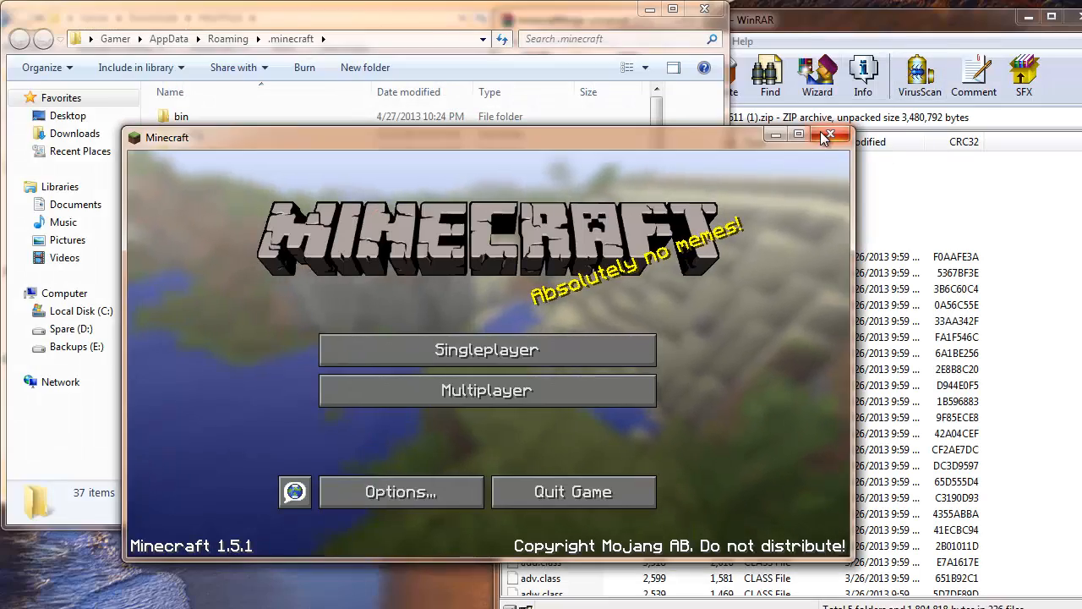
# Step: Close the Minecraft window and open the .minecraft bin folder holding minecraft.jar
pyautogui.click(829, 135)
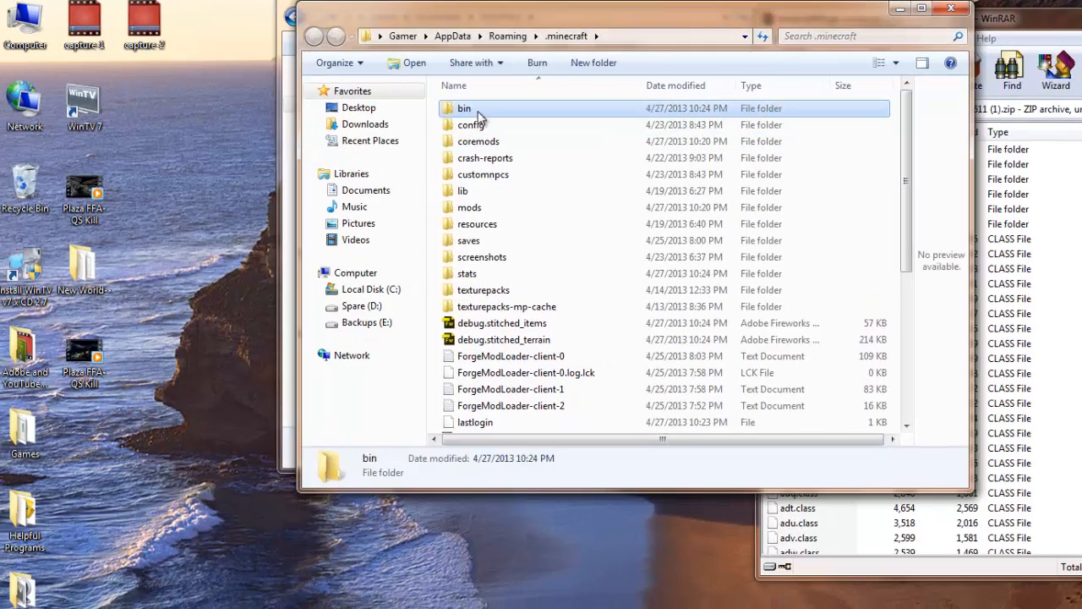
pyautogui.doubleClick(463, 108)
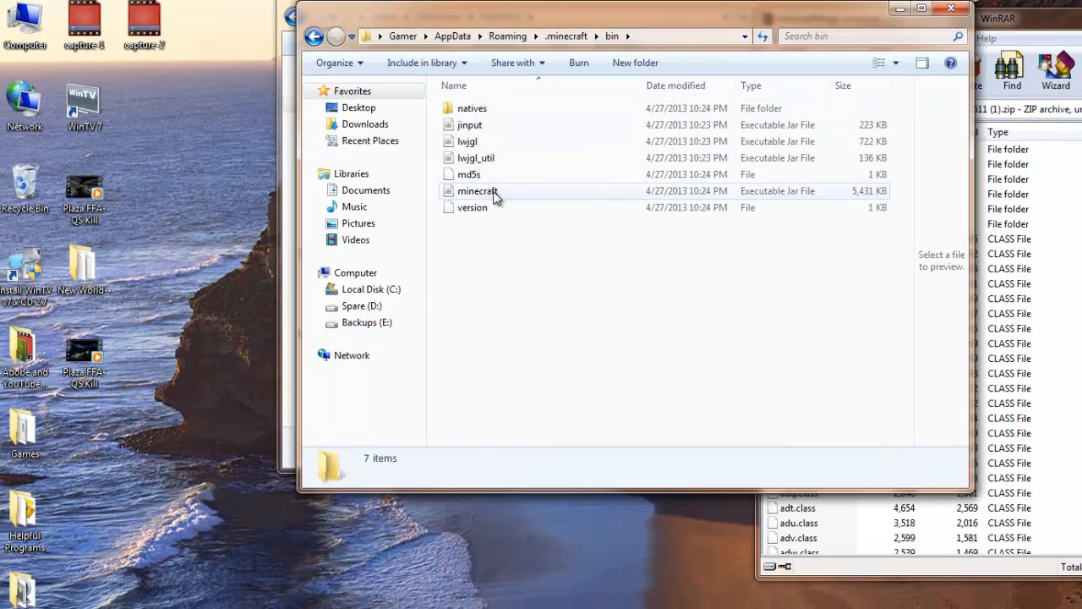
pyautogui.moveTo(478, 191)
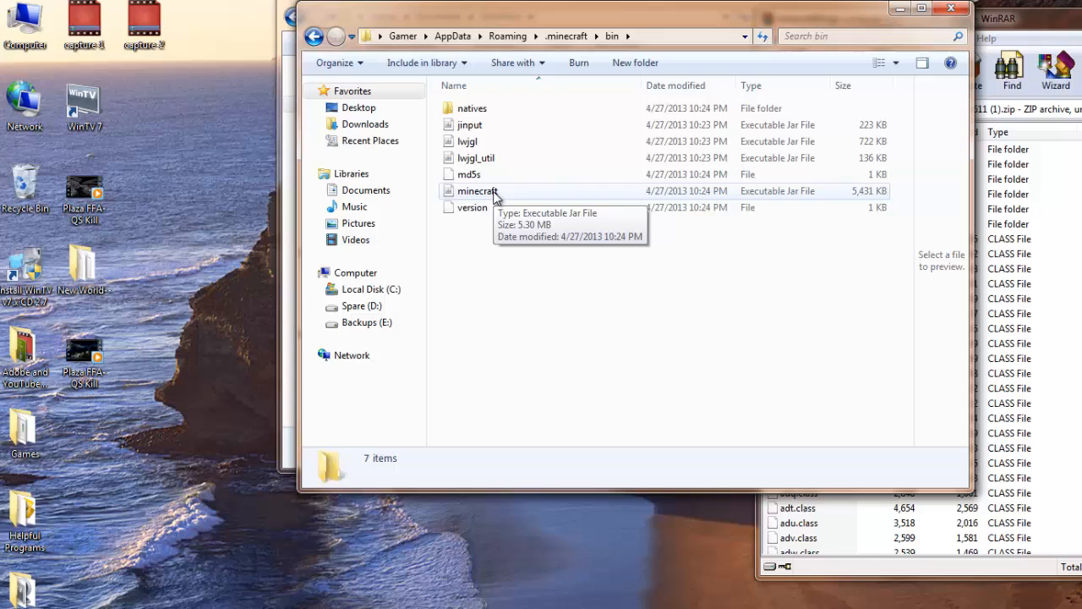
# Step: Open minecraft.jar in WinRAR, delete META-INF, and add all Forge universal files
pyautogui.click(478, 190)
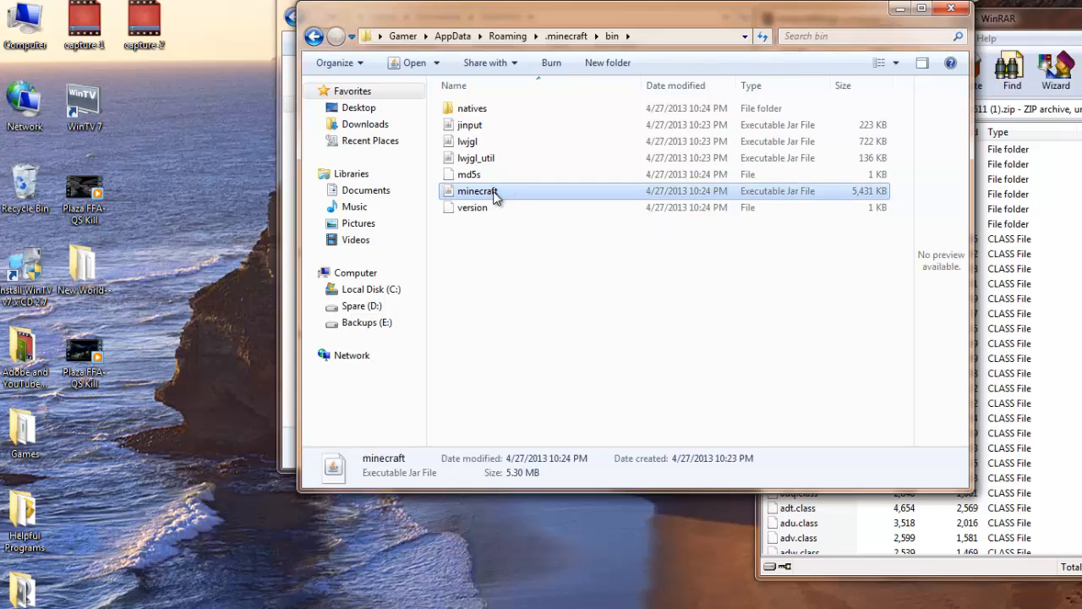
pyautogui.rightClick(477, 190)
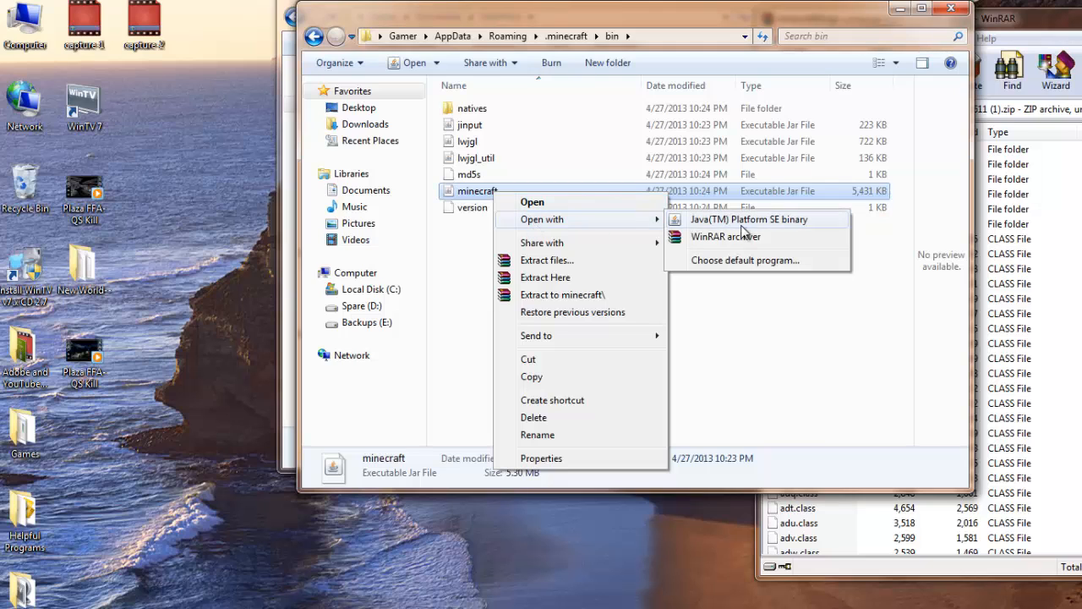
pyautogui.click(725, 236)
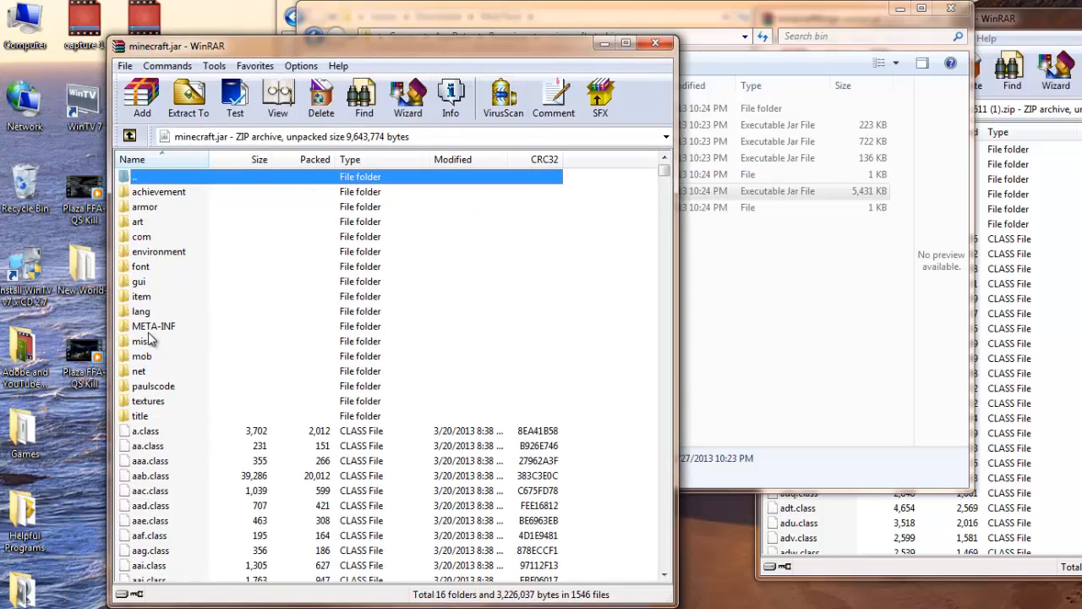
pyautogui.doubleClick(154, 325)
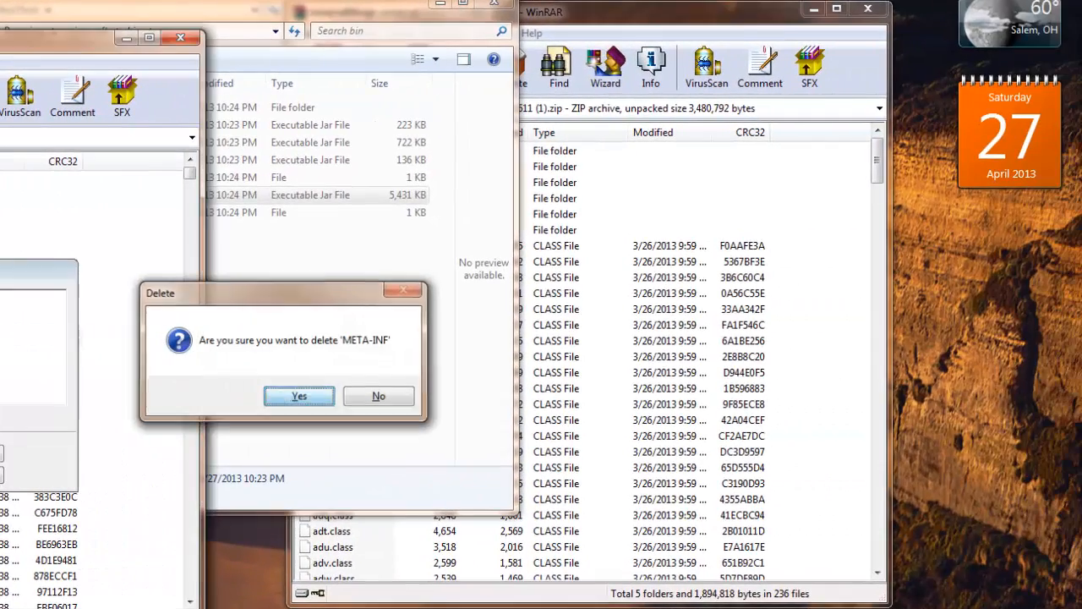
pyautogui.click(298, 396)
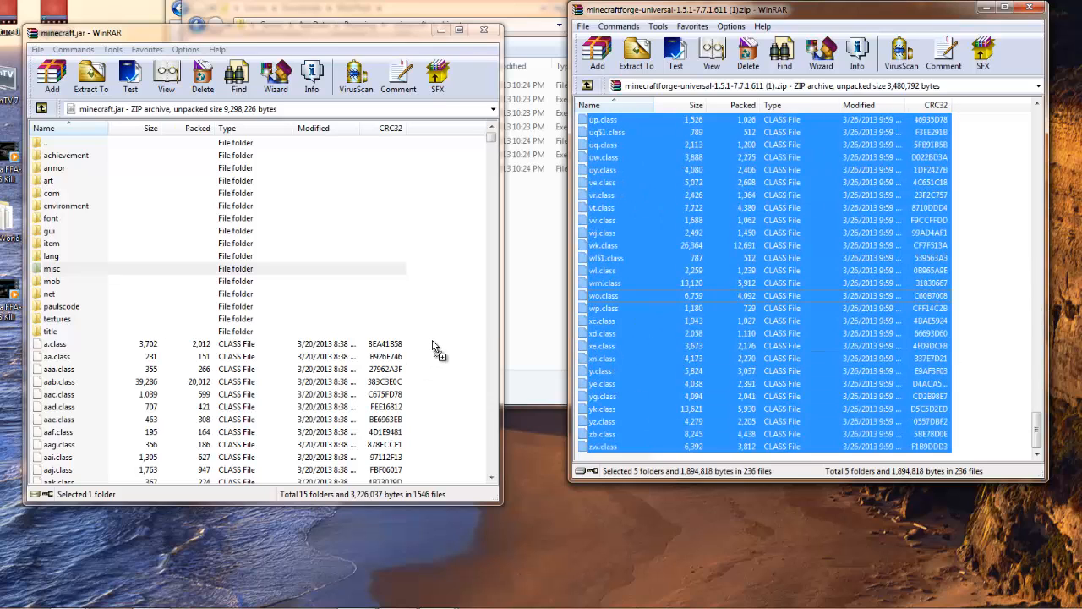
pyautogui.click(51, 77)
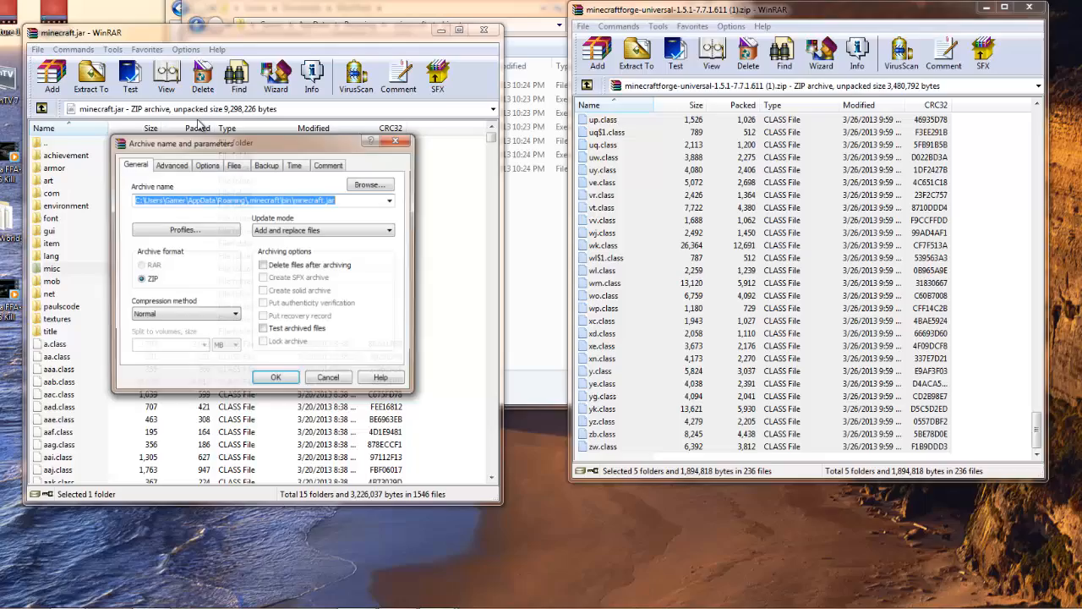
pyautogui.click(276, 377)
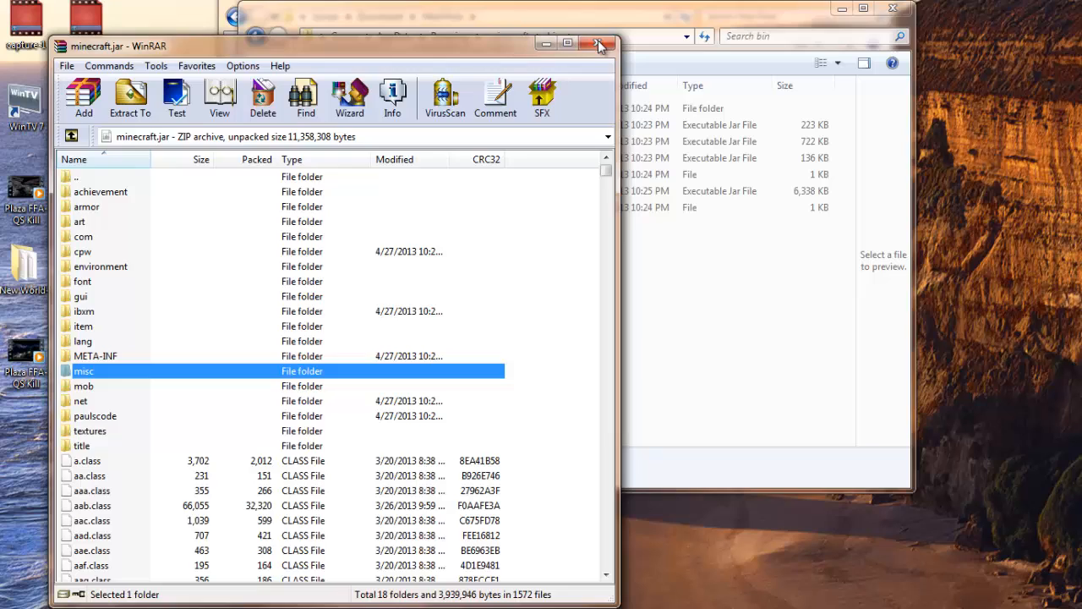
# Step: Close the jar, relaunch Minecraft, and check the Forge Mod Loader entry in Mods
pyautogui.click(598, 46)
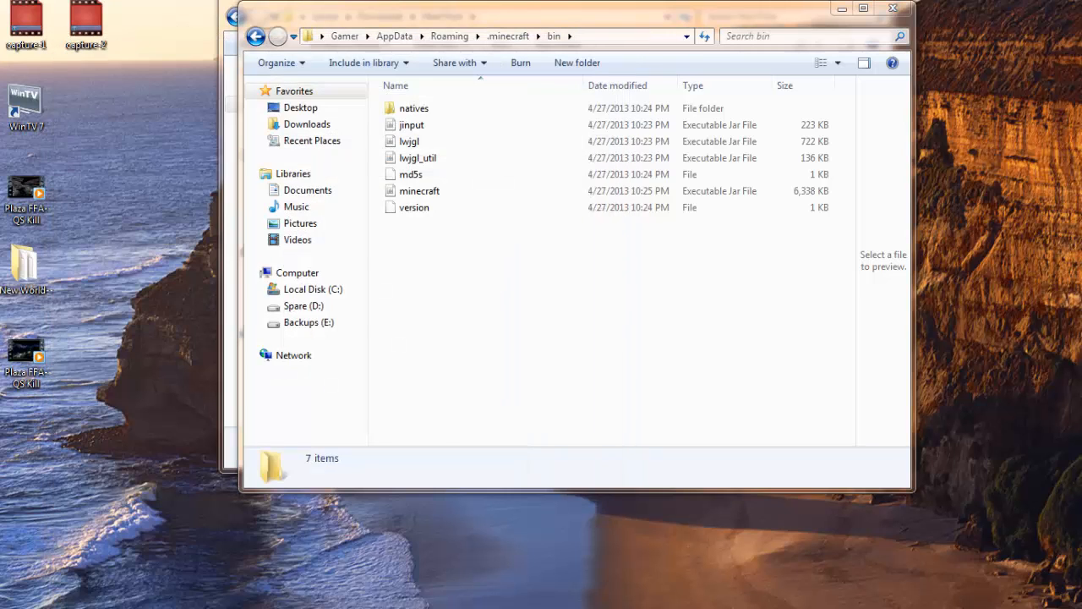
pyautogui.moveTo(911, 596)
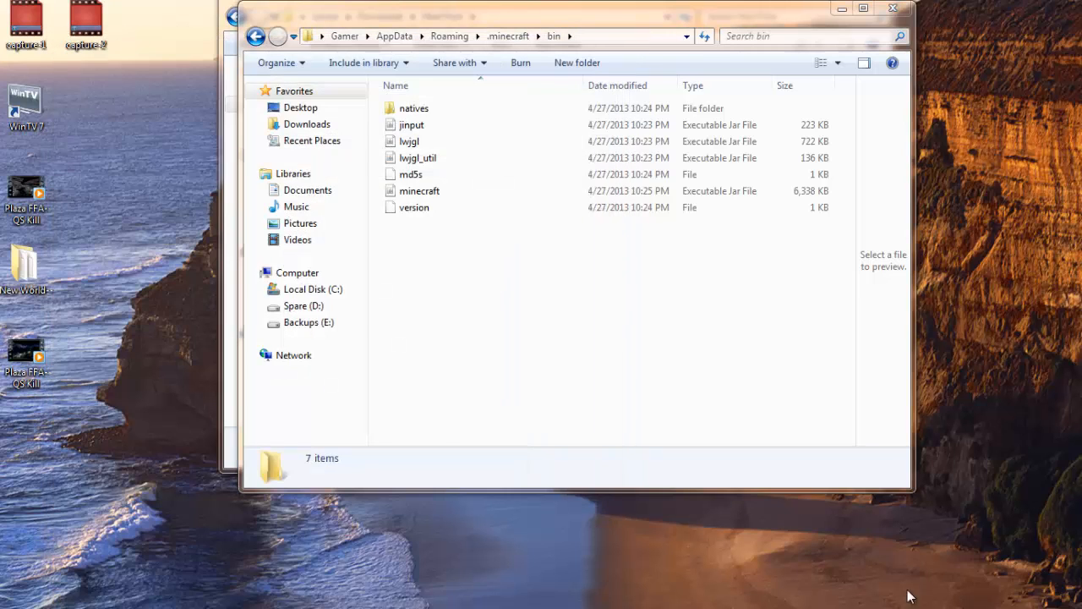
pyautogui.doubleClick(419, 191)
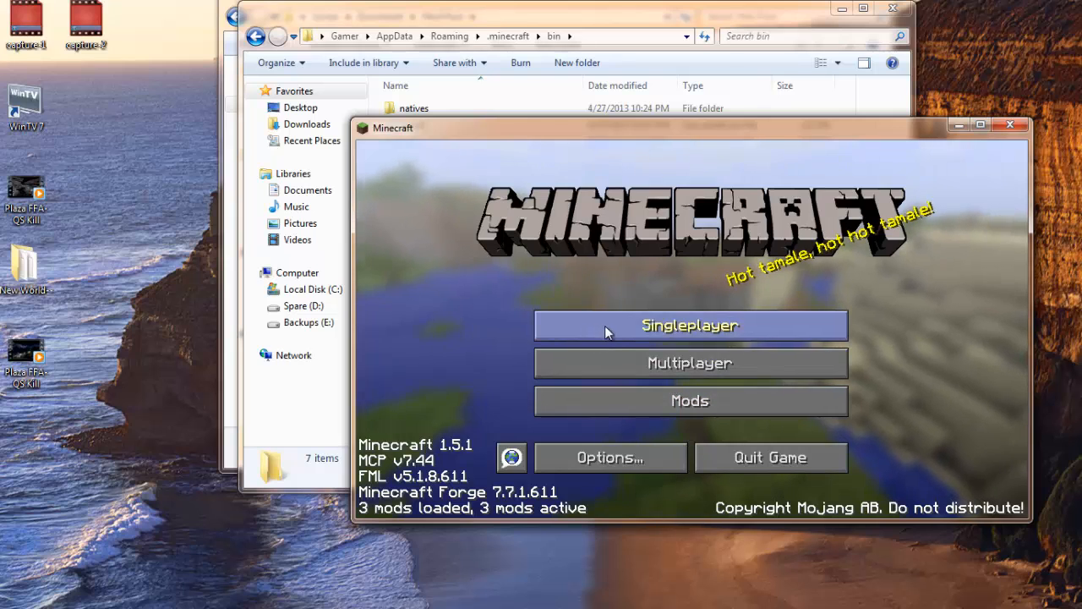
pyautogui.moveTo(618, 412)
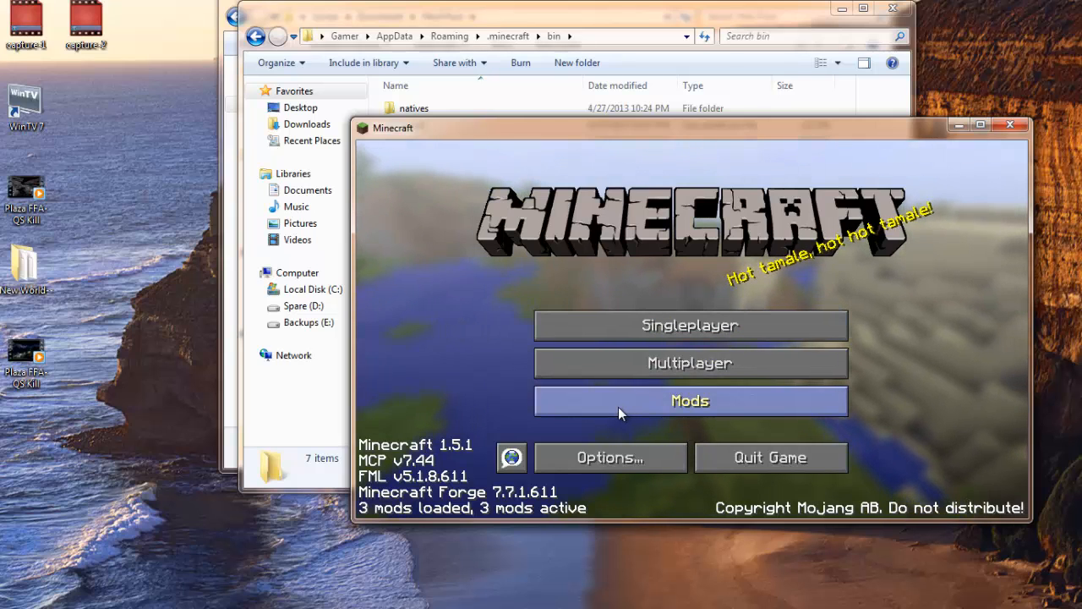
pyautogui.click(690, 400)
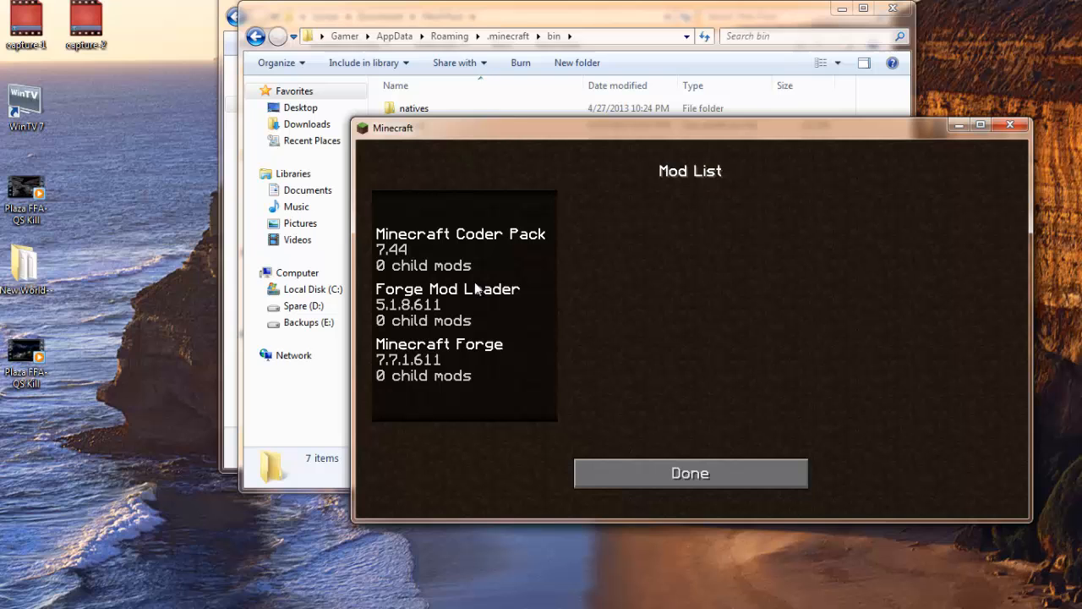
pyautogui.click(690, 472)
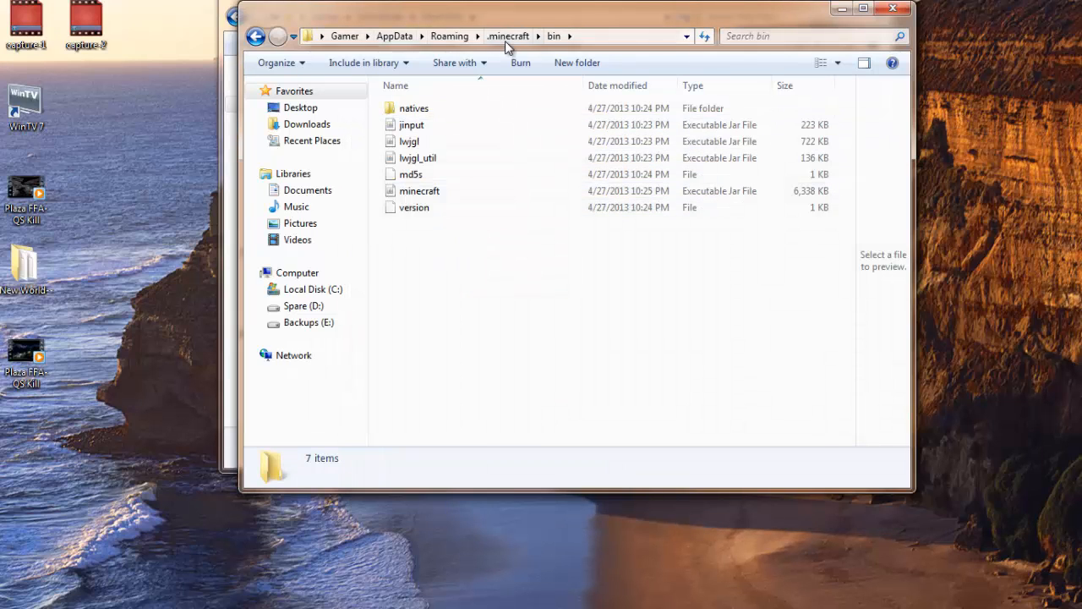
# Step: Copy the GuiAPI jar from Mod Pack\CoreMods into .minecraft\coremods
pyautogui.click(508, 36)
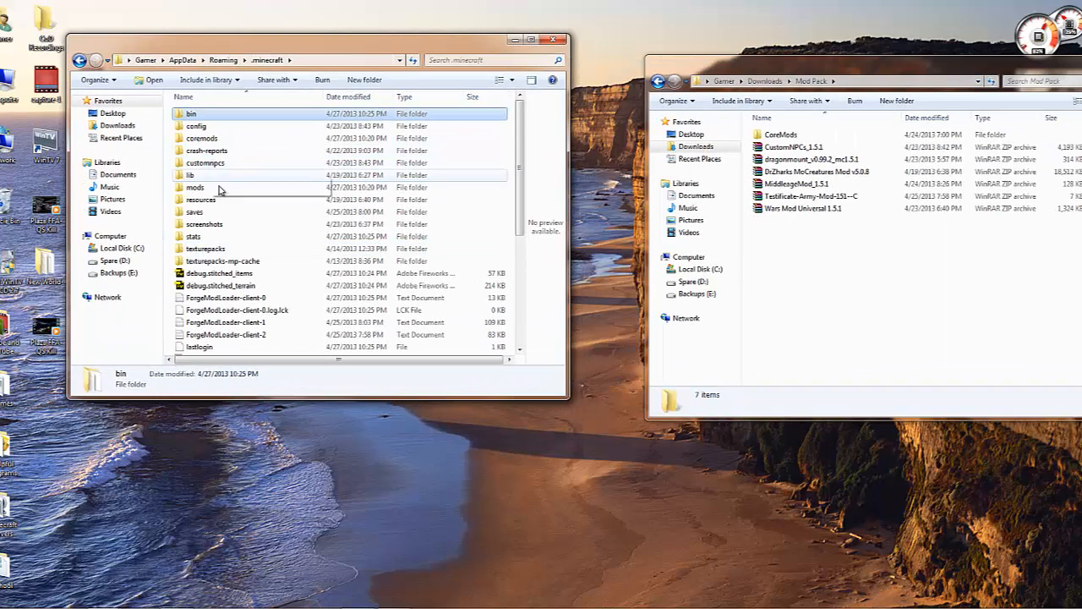
pyautogui.click(795, 146)
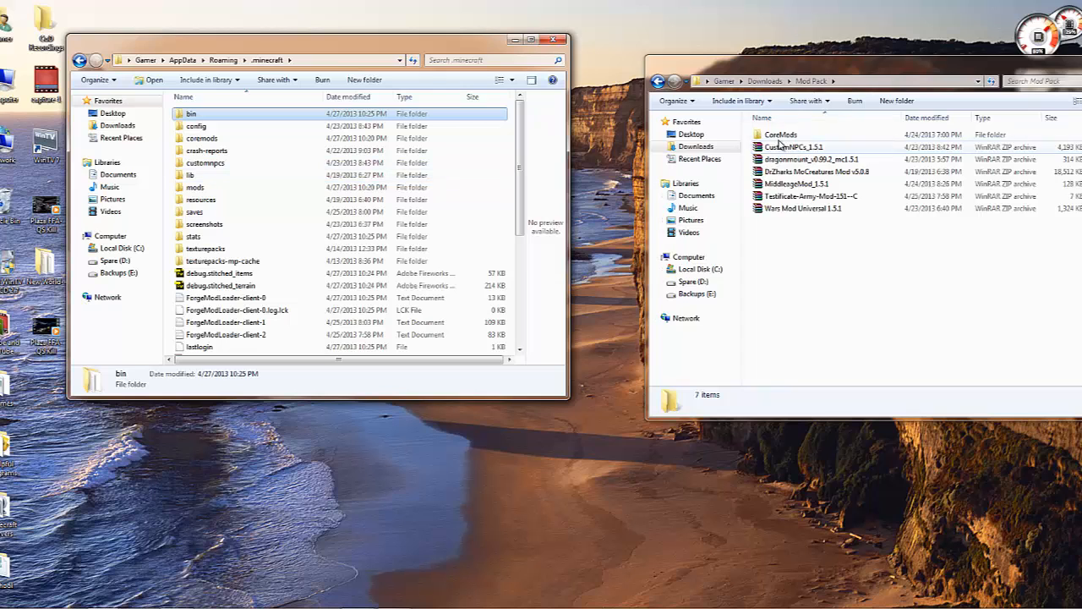
pyautogui.doubleClick(781, 134)
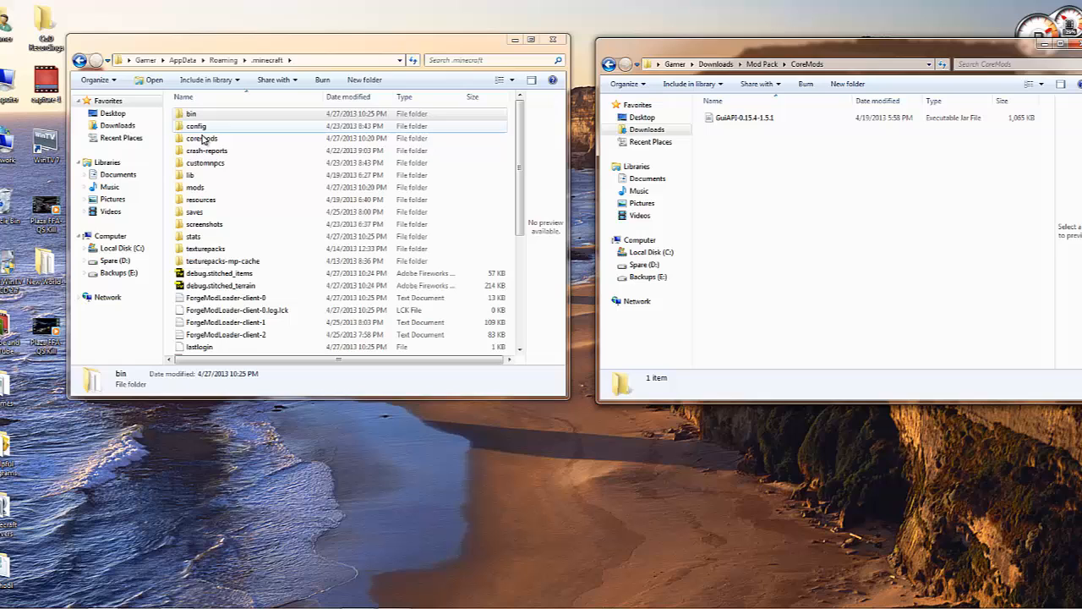
pyautogui.doubleClick(203, 138)
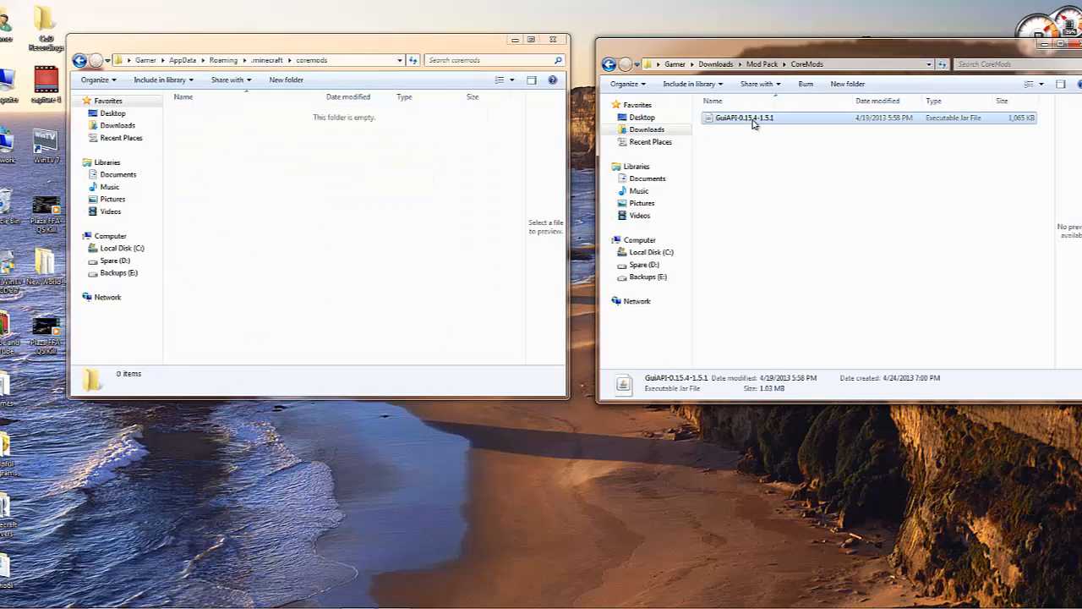
pyautogui.rightClick(339, 211)
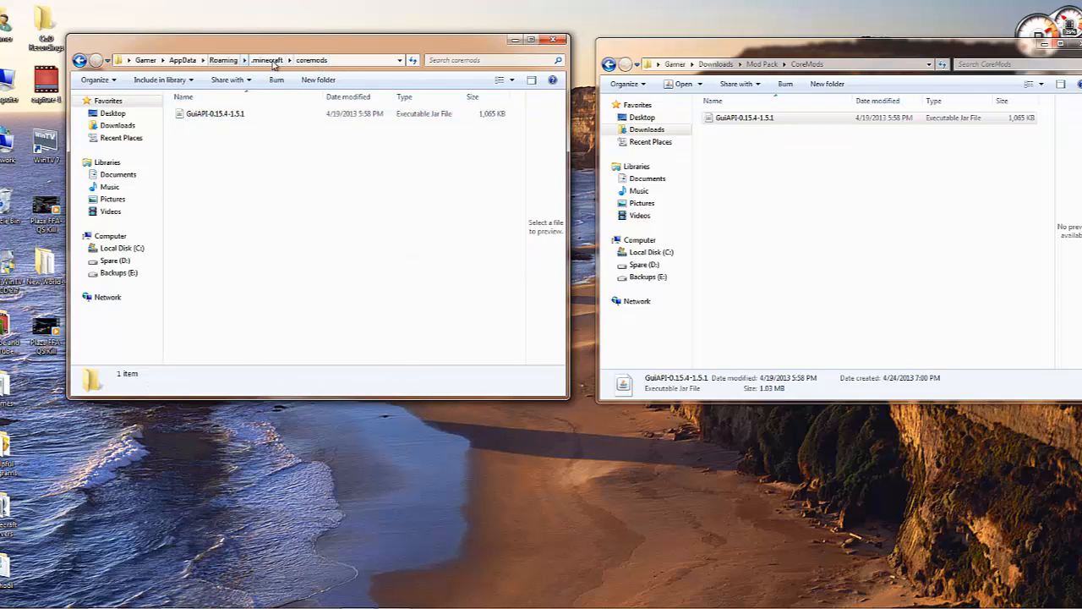
# Step: Paste the DrZharks MoCreatures and dragonmount archives into .minecraft\mods
pyautogui.click(267, 60)
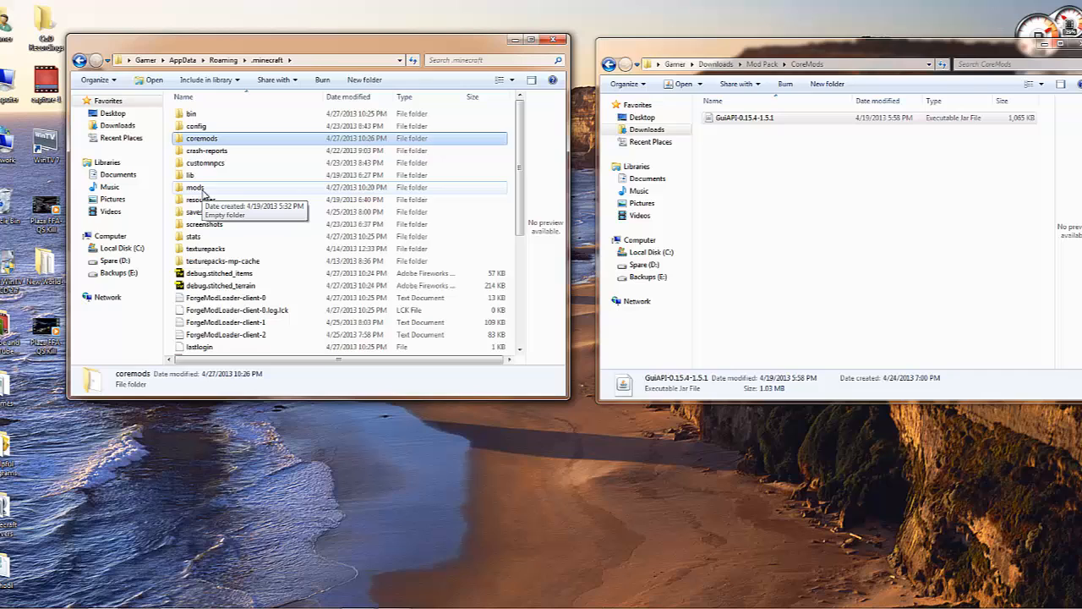
pyautogui.doubleClick(195, 187)
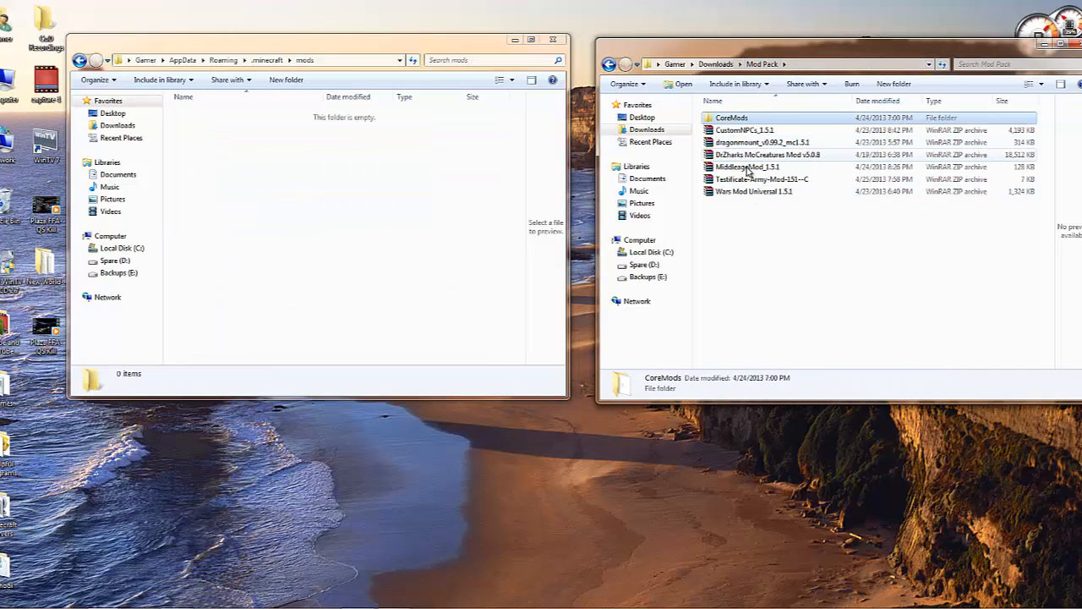
pyautogui.rightClick(767, 154)
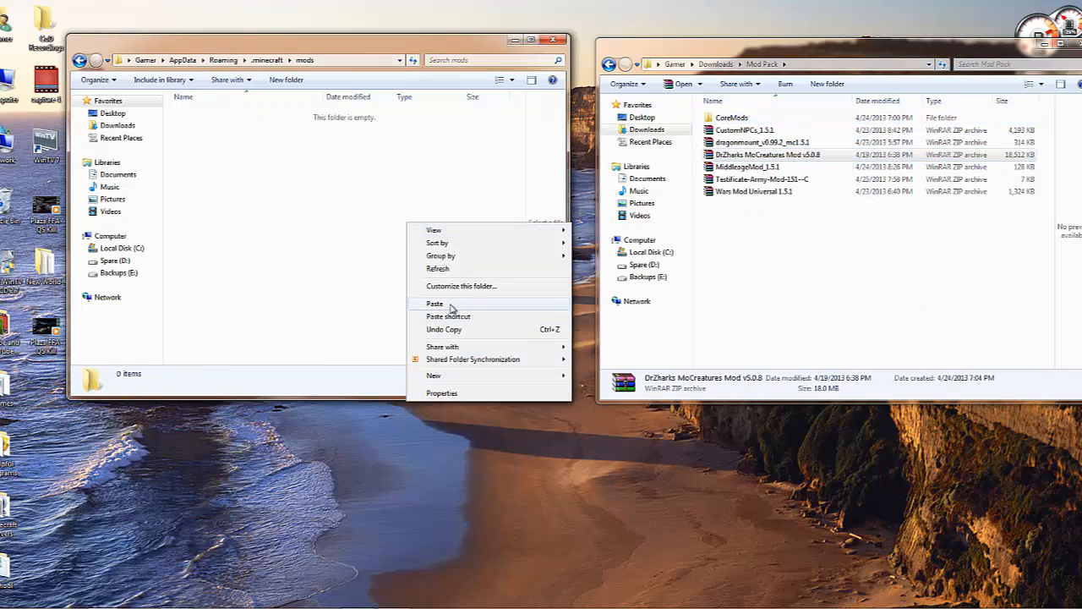
pyautogui.click(434, 302)
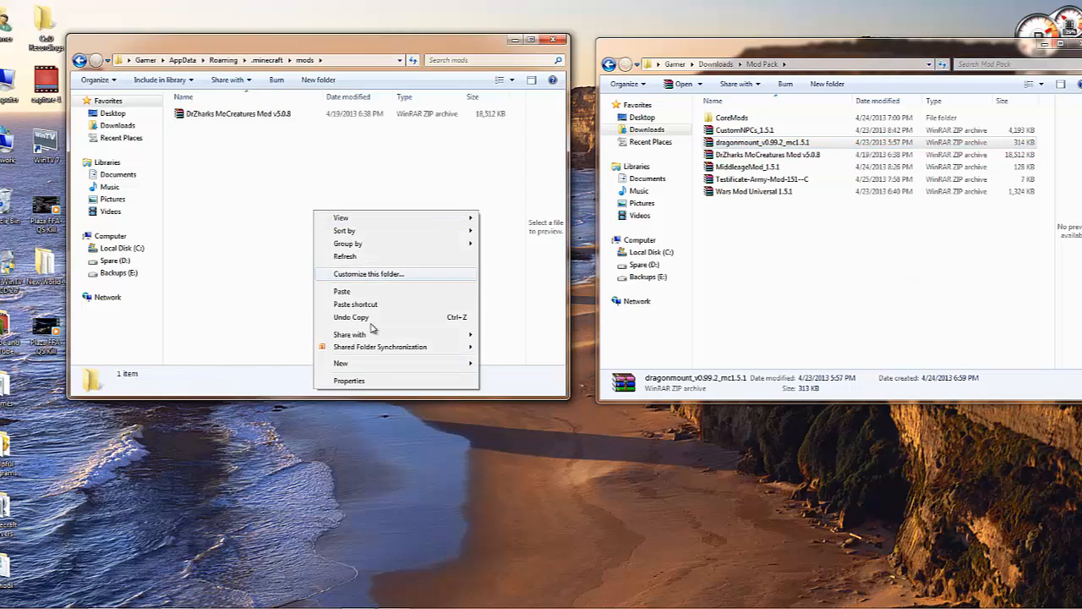
pyautogui.click(342, 291)
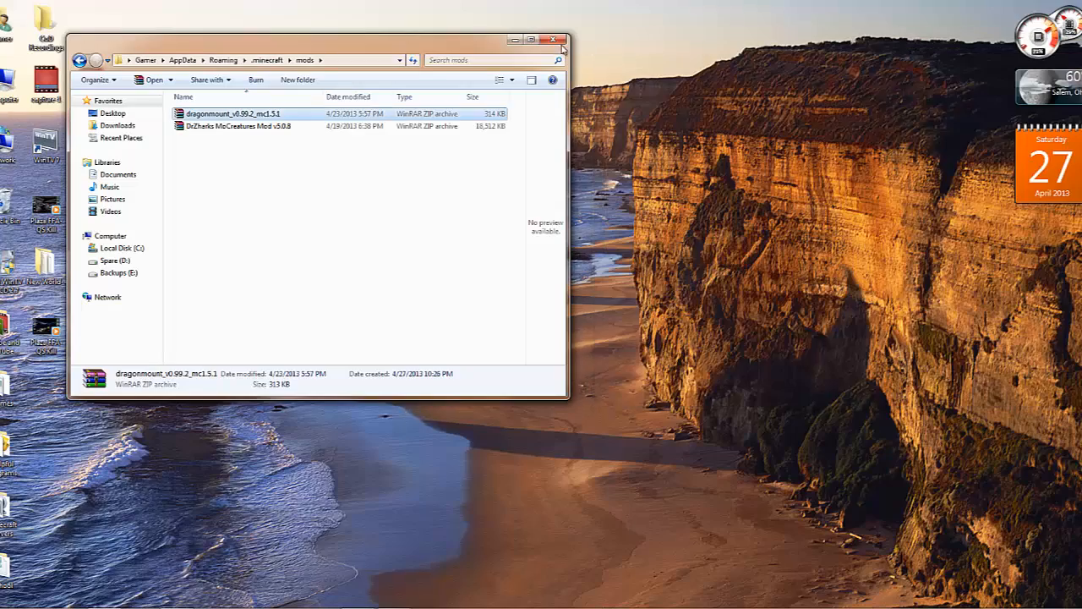
# Step: Close Explorer, launch Minecraft from the desktop shortcut, then close the black game window
pyautogui.click(555, 40)
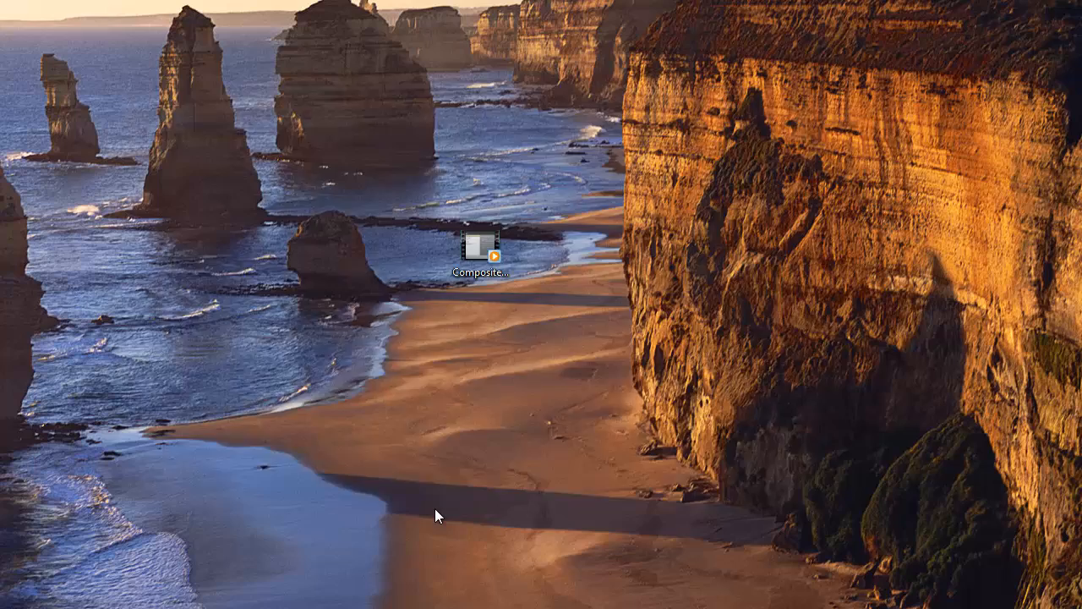
pyautogui.doubleClick(483, 247)
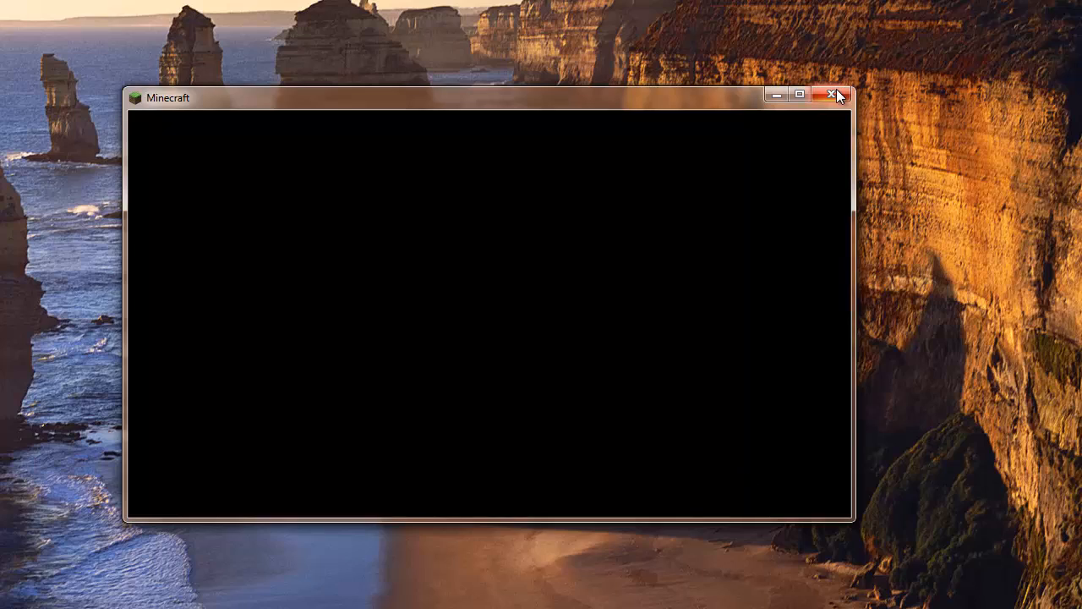
pyautogui.click(833, 94)
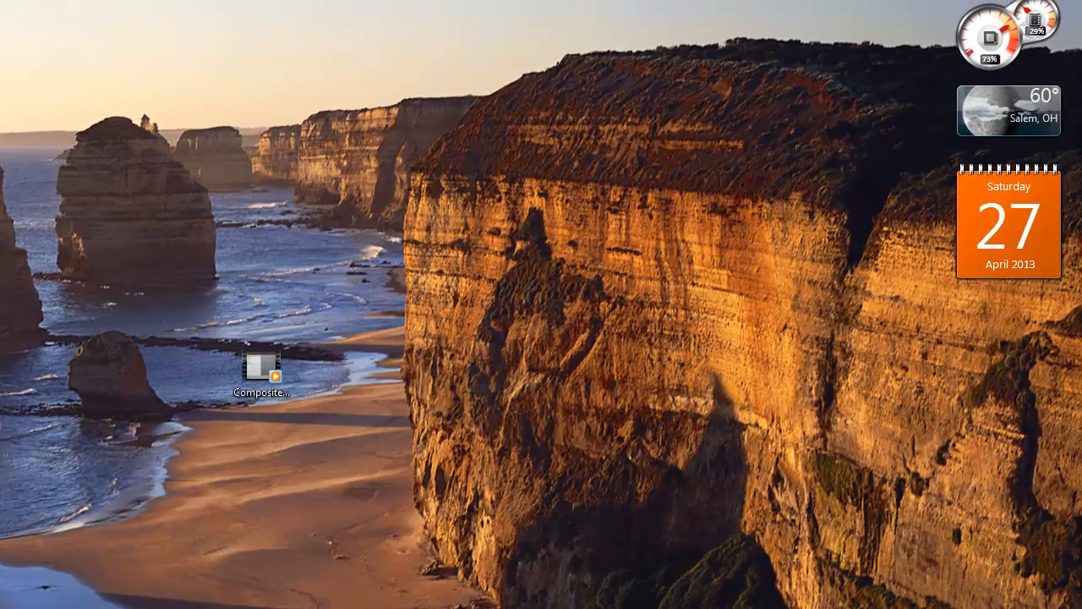
# Step: Permanently delete DrZharks MoCreatures Mod v5.0.8 from .minecraft\mods, keeping dragonmount
pyautogui.doubleClick(261, 367)
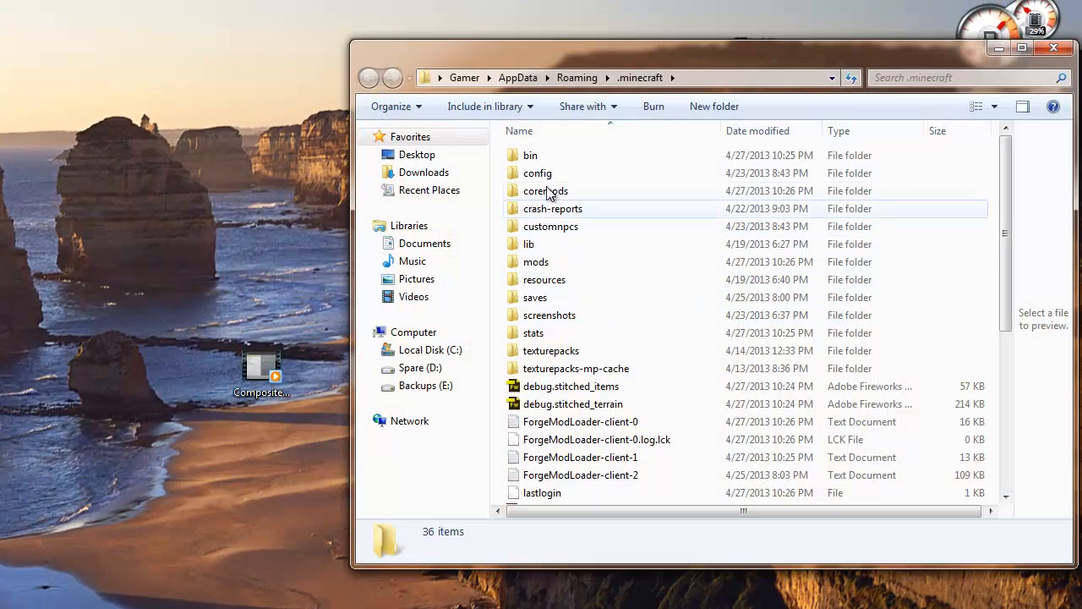
pyautogui.doubleClick(535, 261)
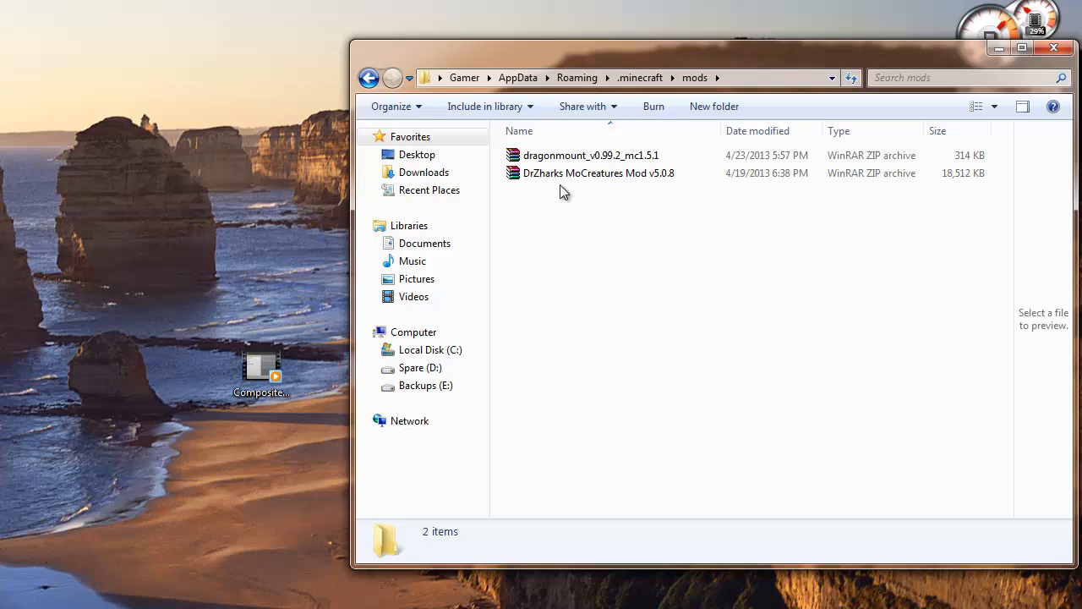
pyautogui.moveTo(613, 174)
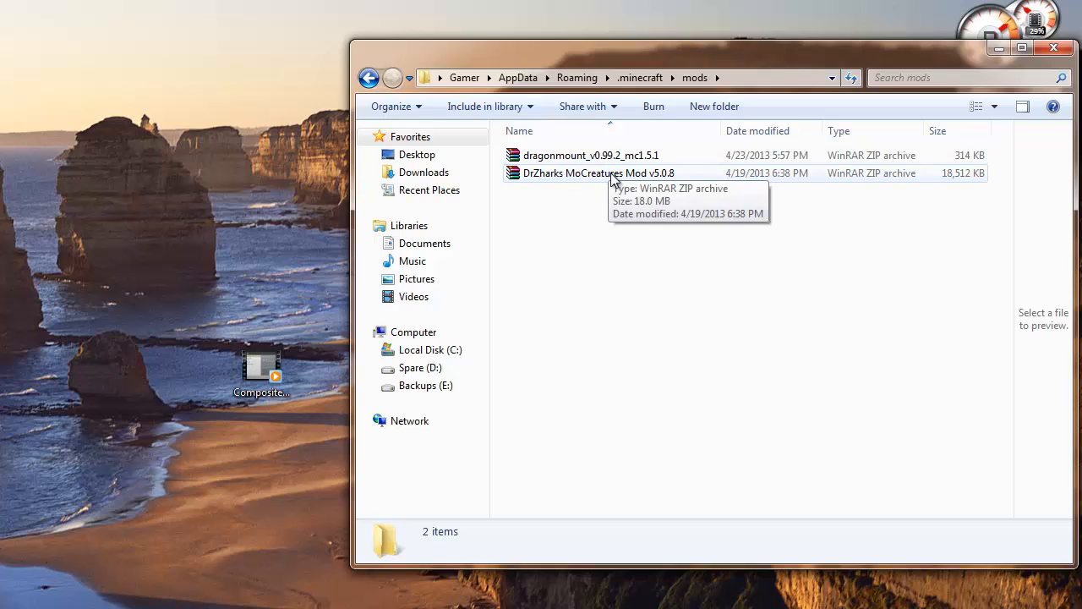
pyautogui.click(598, 172)
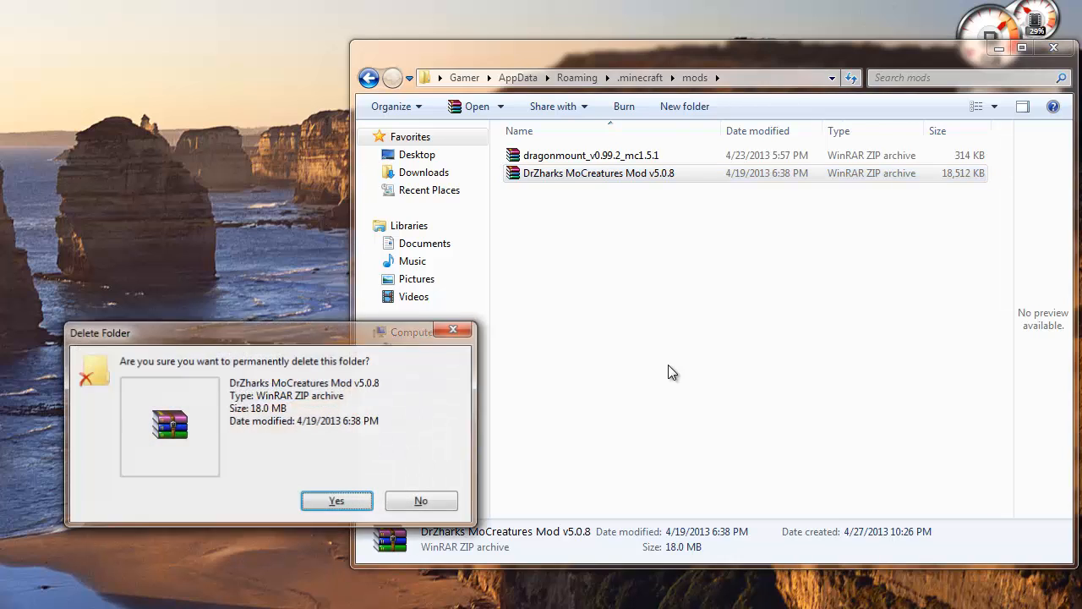
pyautogui.click(336, 501)
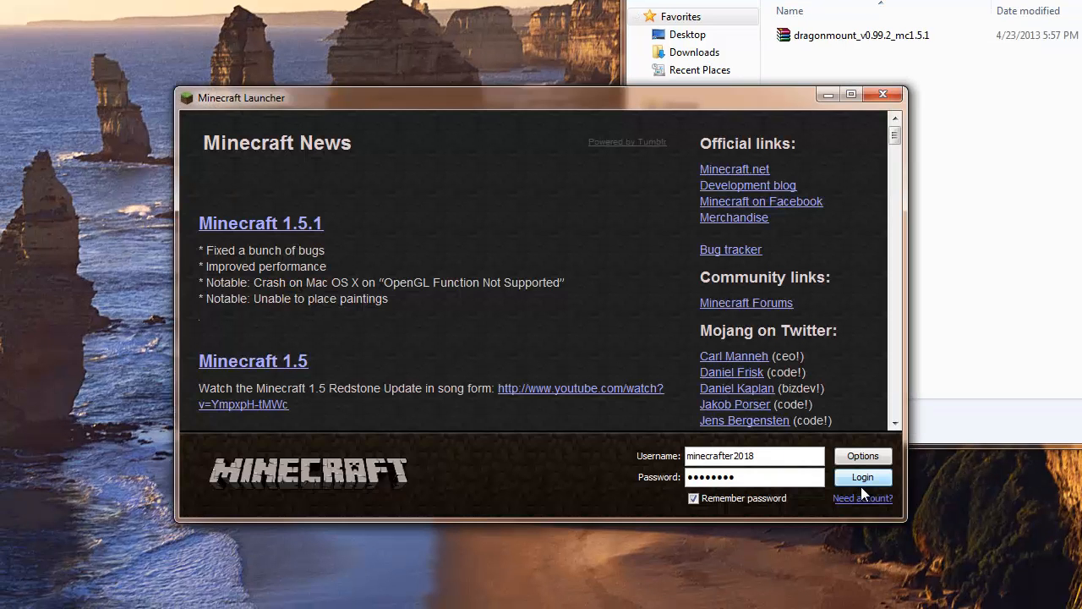
# Step: Log in from the Minecraft Launcher and wait through the Mojang splash until the game closes
pyautogui.click(863, 477)
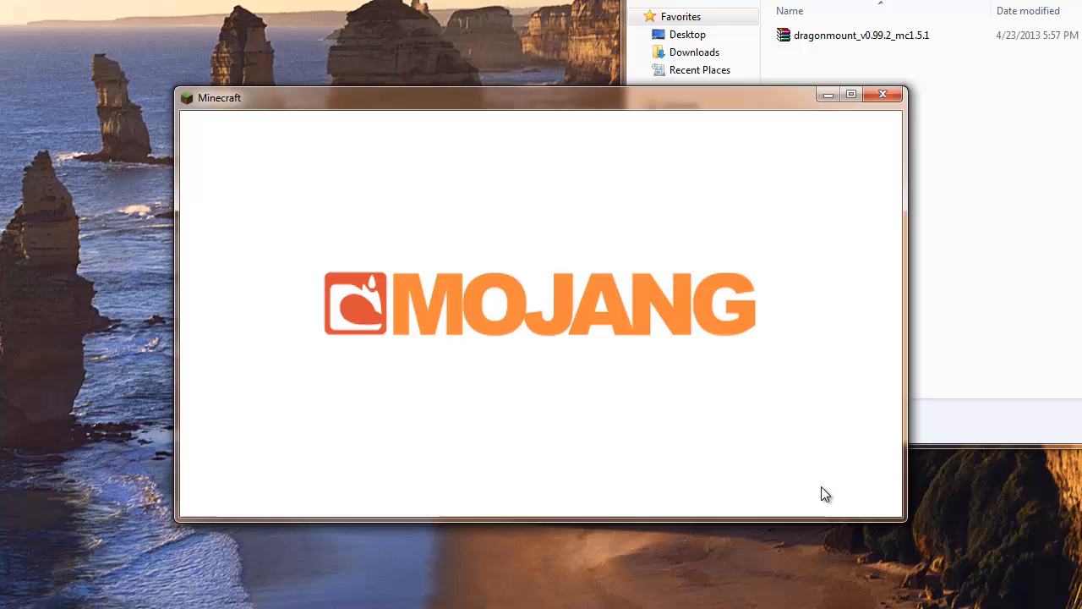
pyautogui.moveTo(1010, 332)
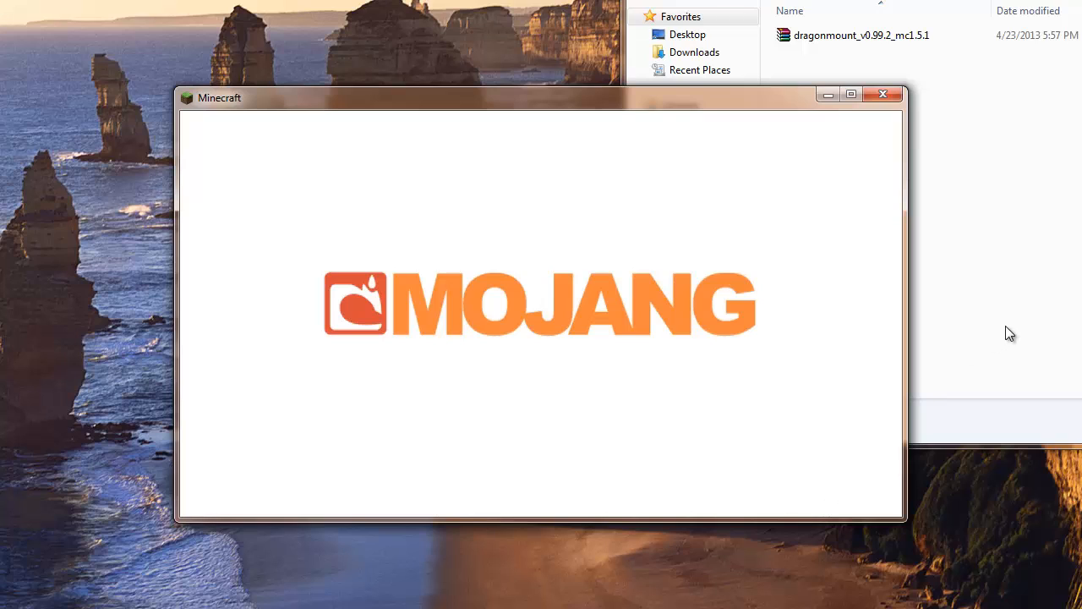
pyautogui.moveTo(810, 343)
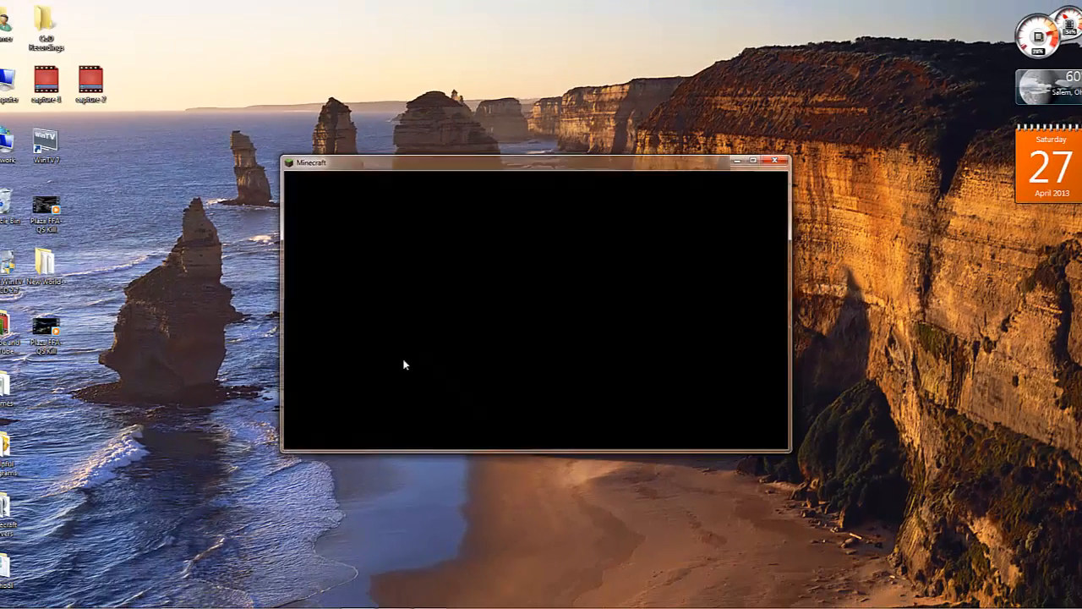
pyautogui.click(776, 161)
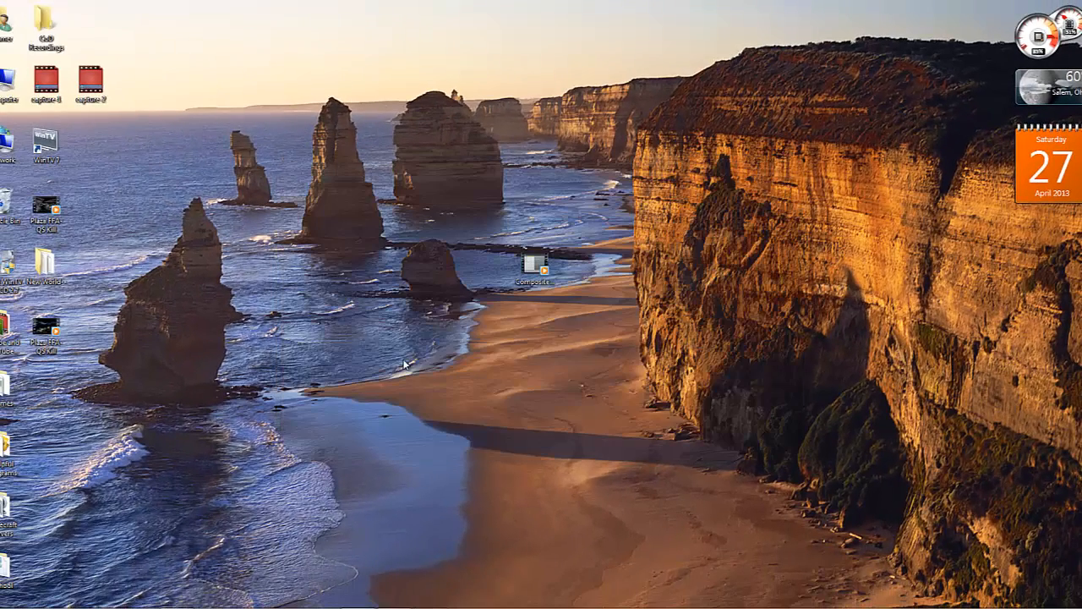